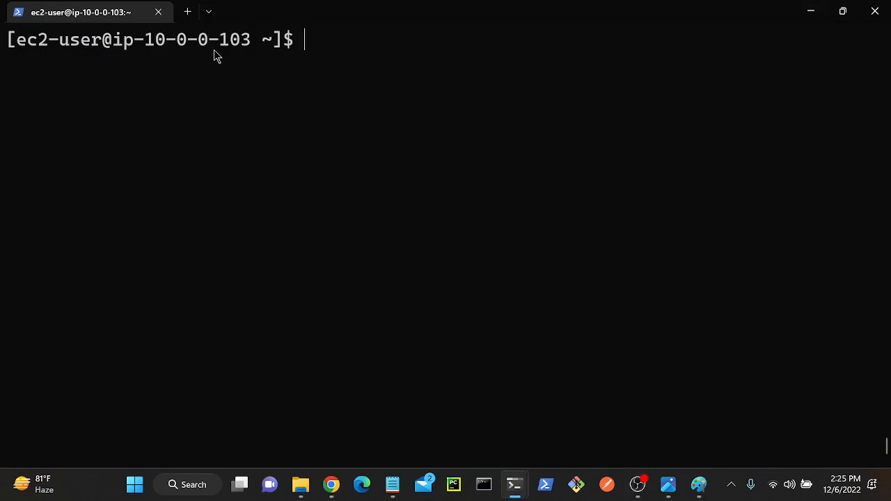
- Ping google.com from the EC2 instance and confirm replies, then stop the ping
double_click(156, 39)
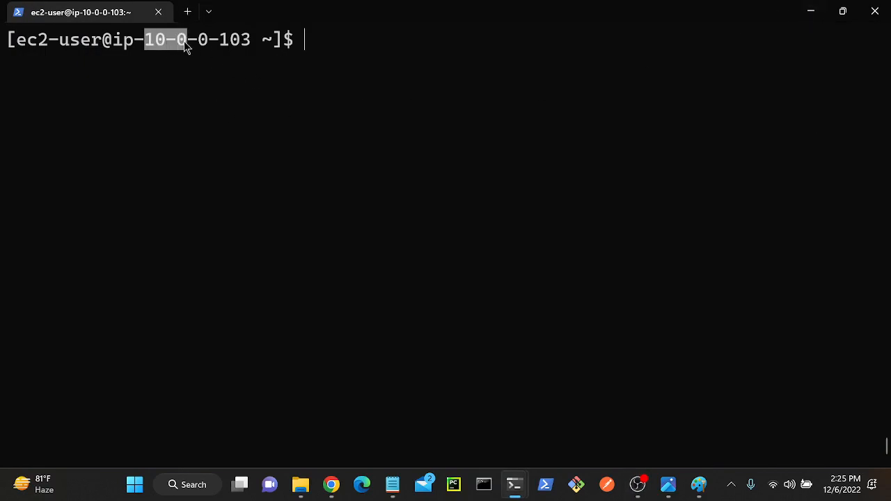
left_click_drag(184, 39, 243, 39)
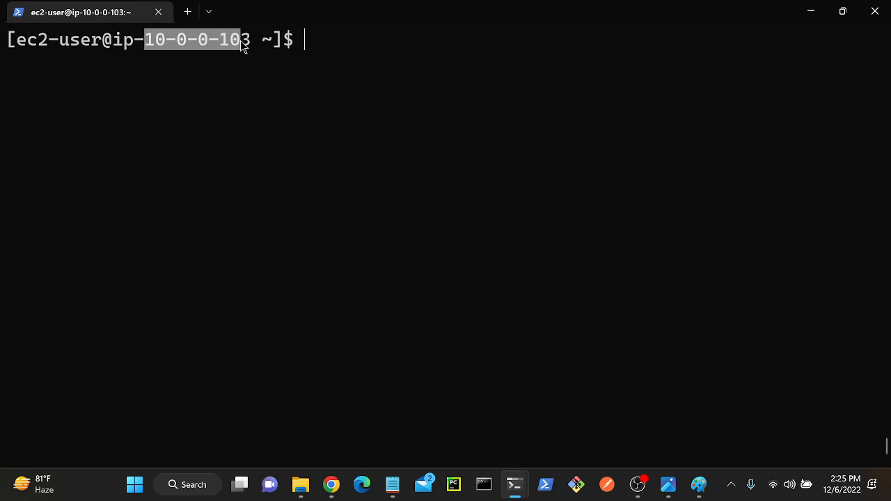
type("pi")
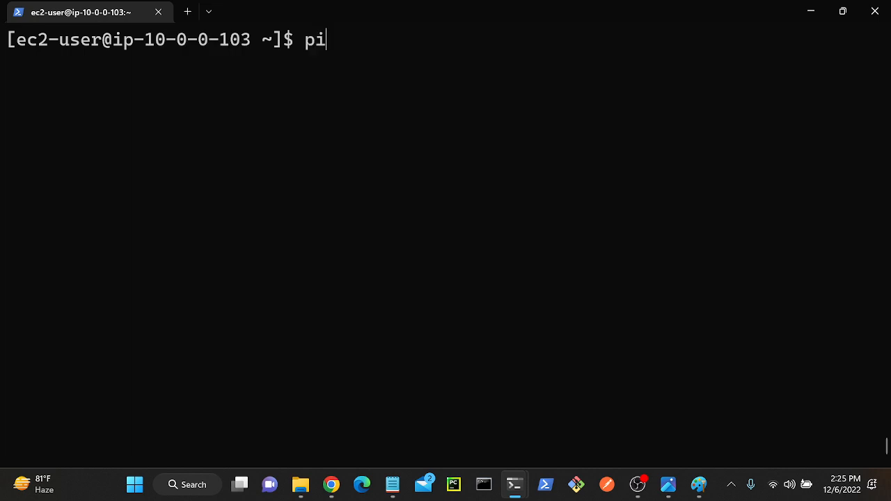
type("ng goo")
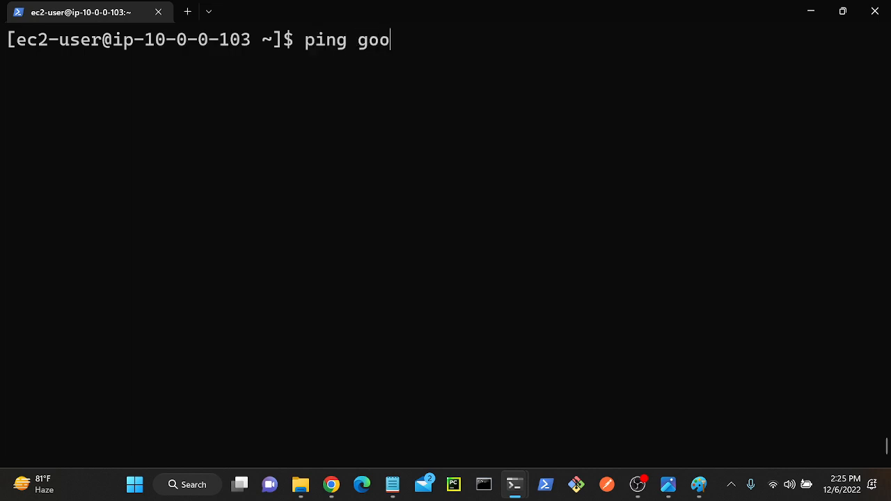
type("gle.com")
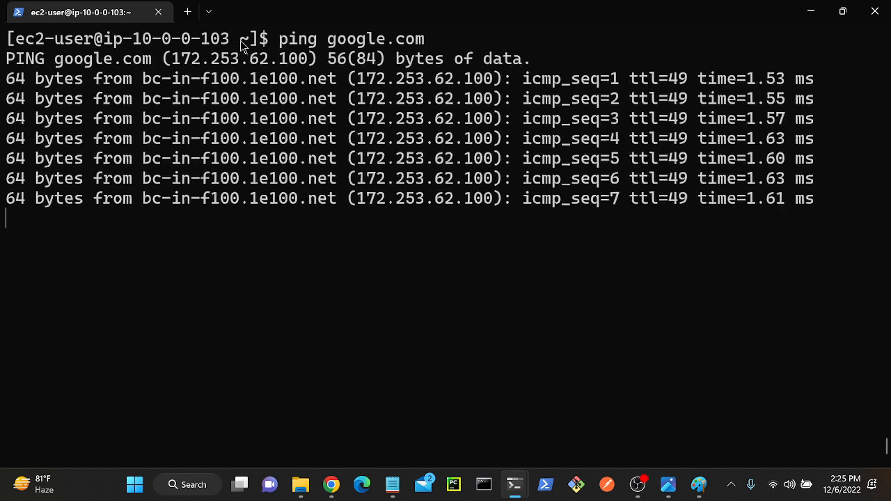
key("ctrl+c")
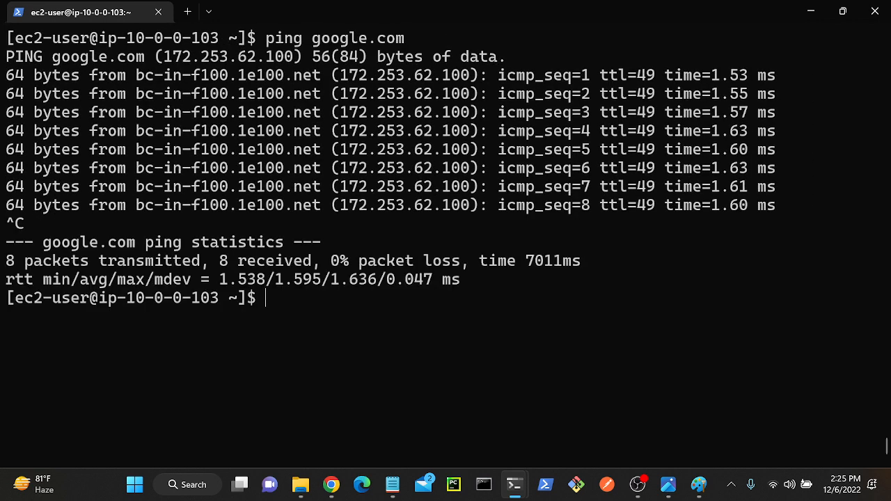
- Edit the command to ping amazon.com, confirm replies, then stop it
type("ping google.com")
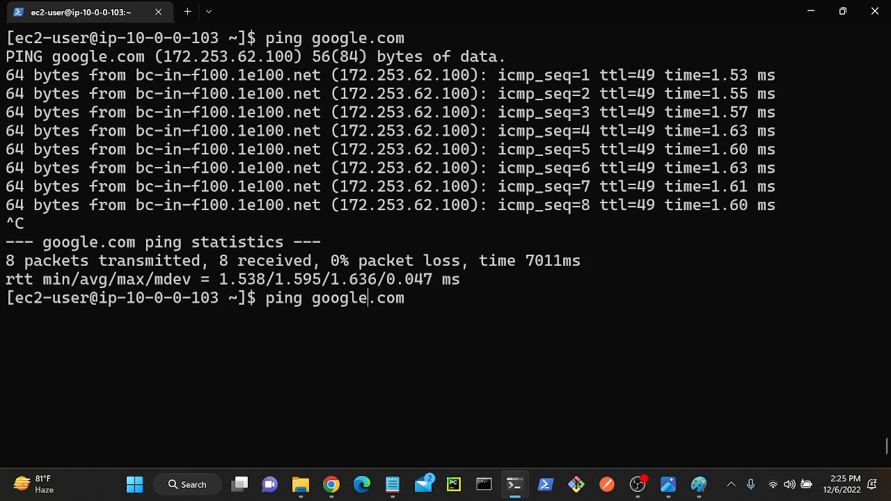
key("BackSpace")
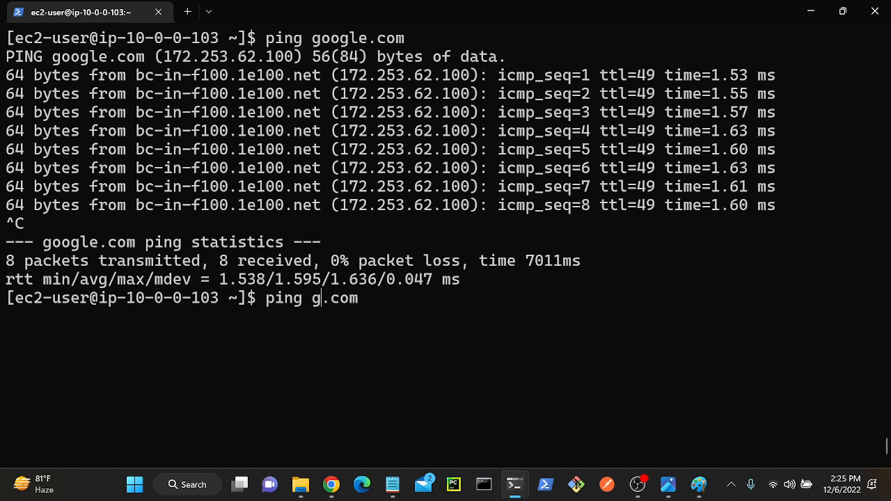
type("amazon")
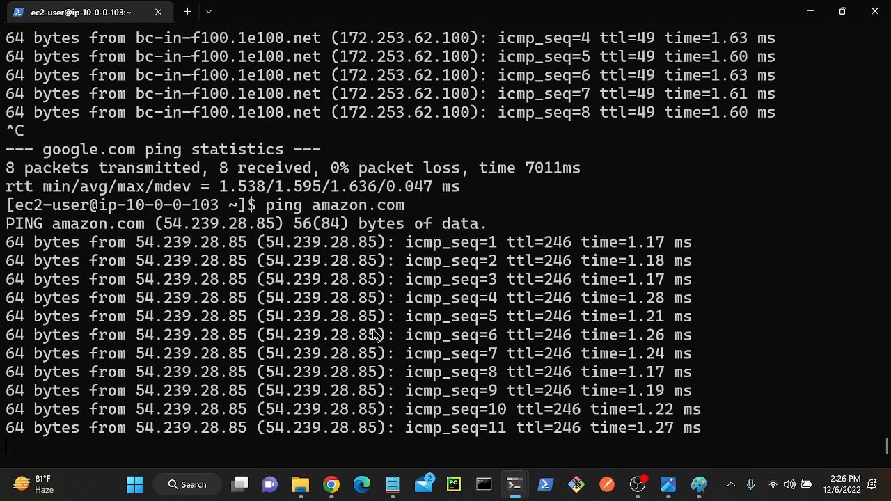
key("ctrl+c")
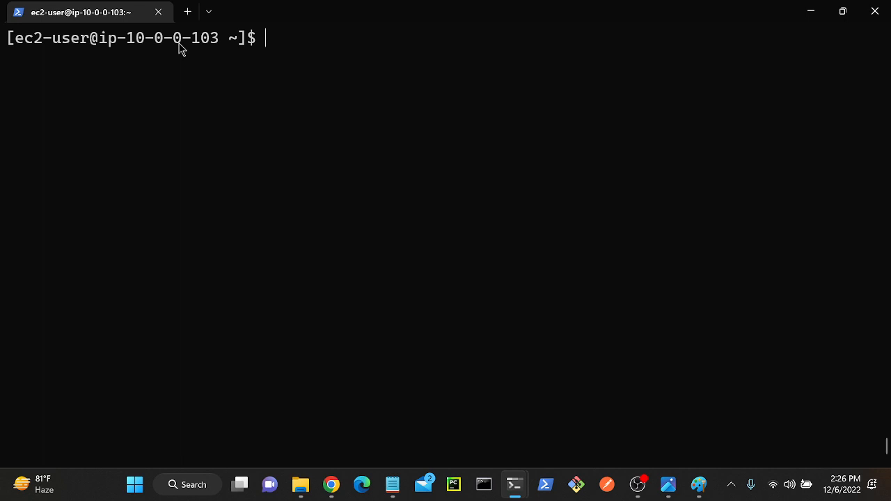
mouse_move(196, 43)
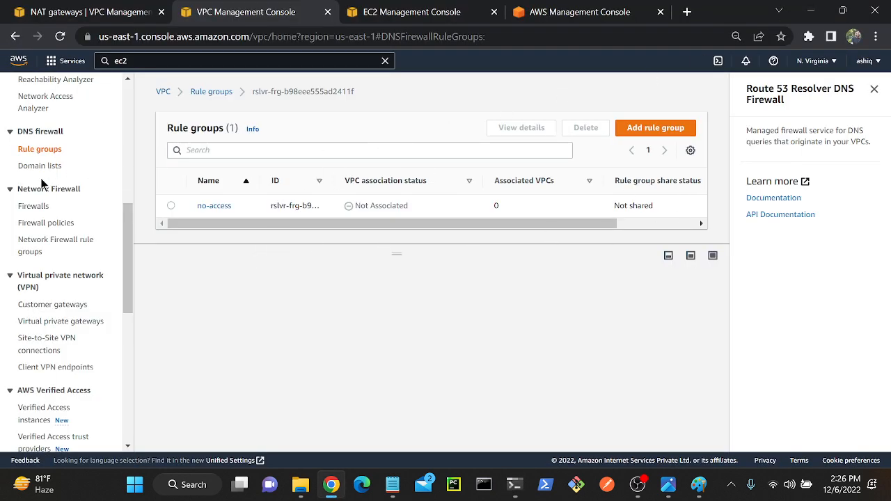
- Show the DNS Firewall domain lists with certain-website and the AWS managed lists
left_click(39, 166)
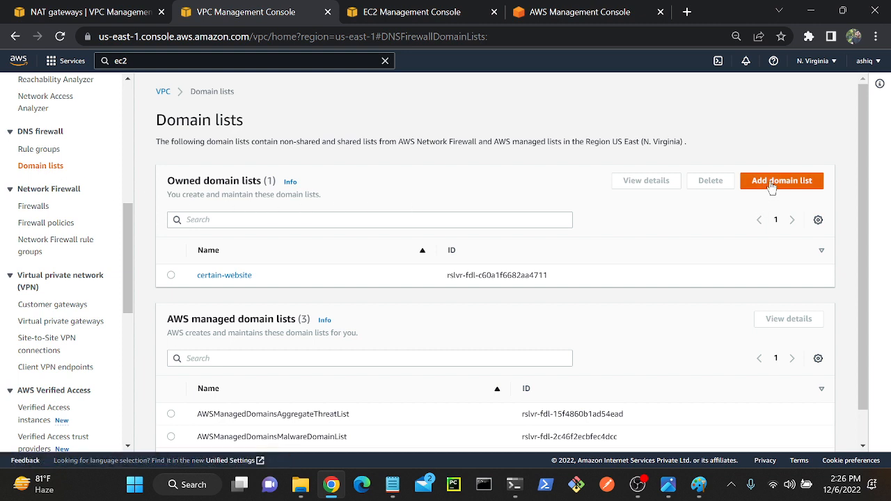
mouse_move(35, 174)
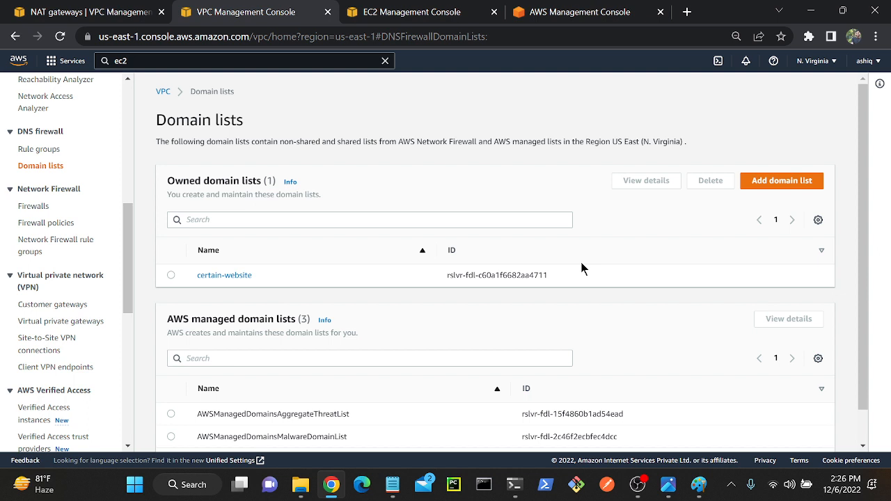
mouse_move(607, 256)
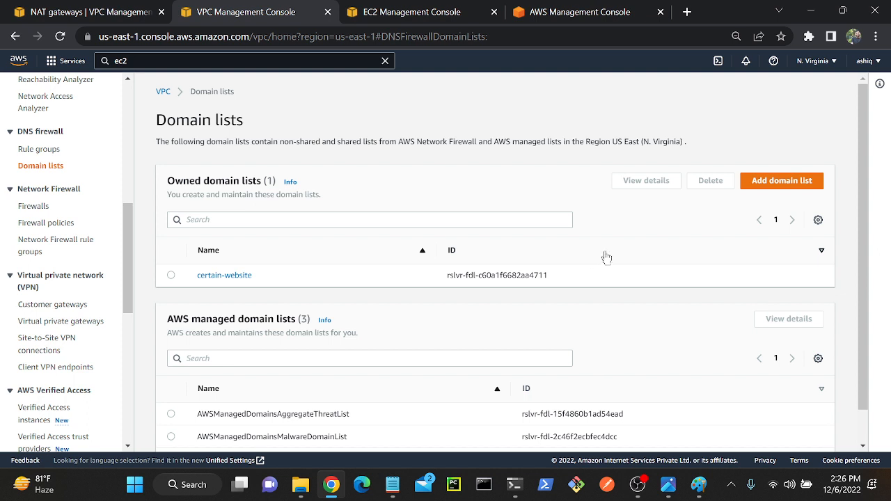
mouse_move(606, 247)
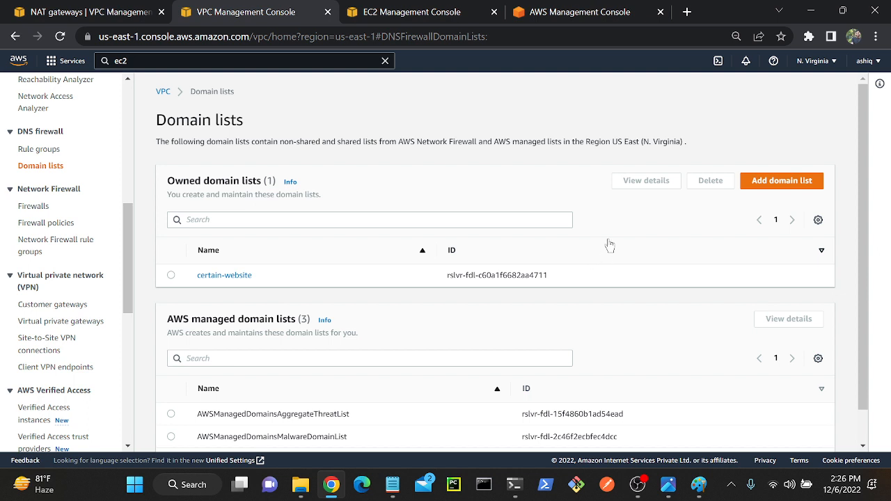
mouse_move(626, 235)
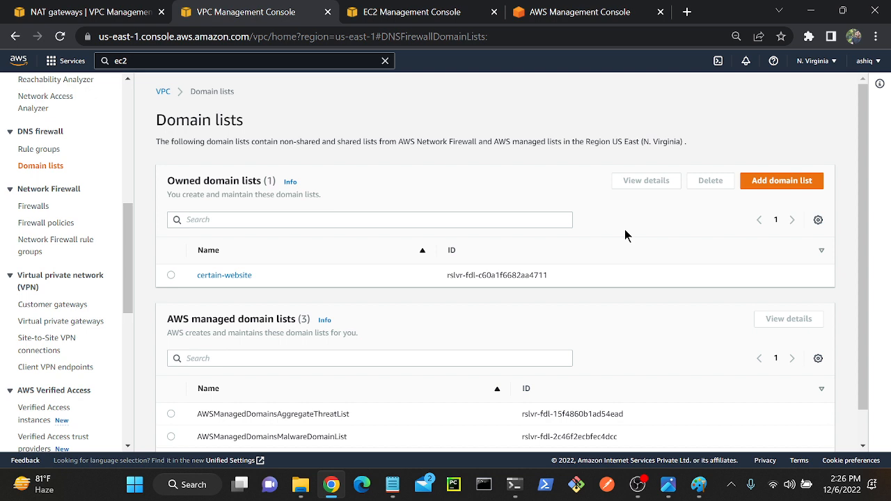
mouse_move(776, 103)
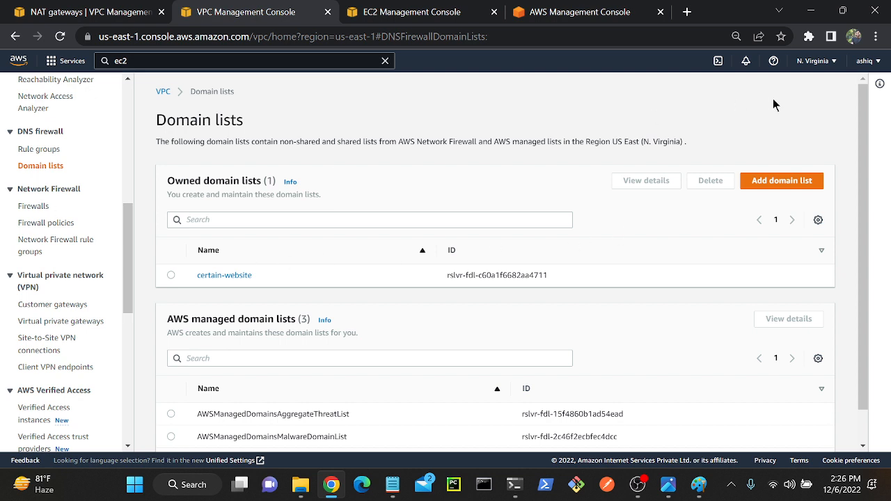
- Start a new owned domain list named aws-test-class
left_click(781, 181)
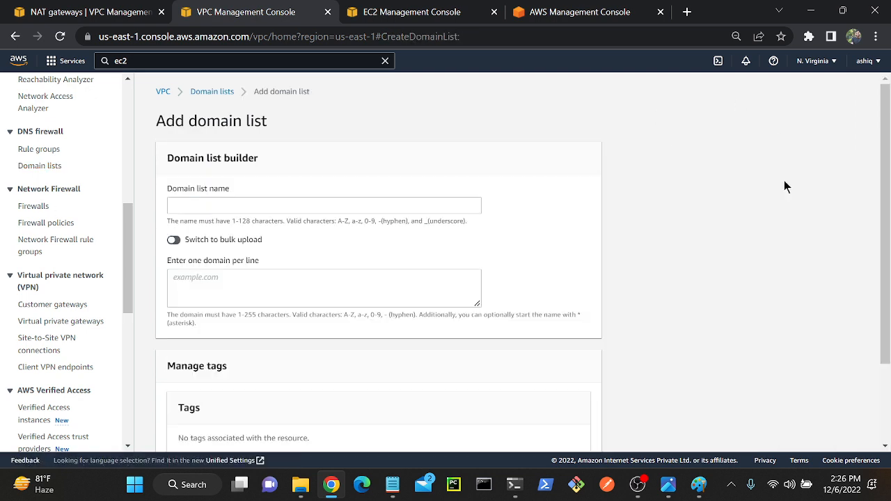
left_click(323, 206)
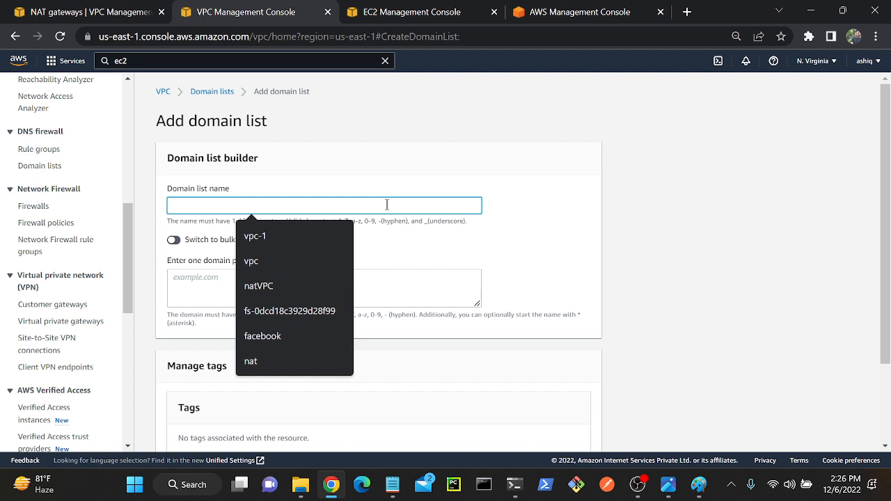
type("aws")
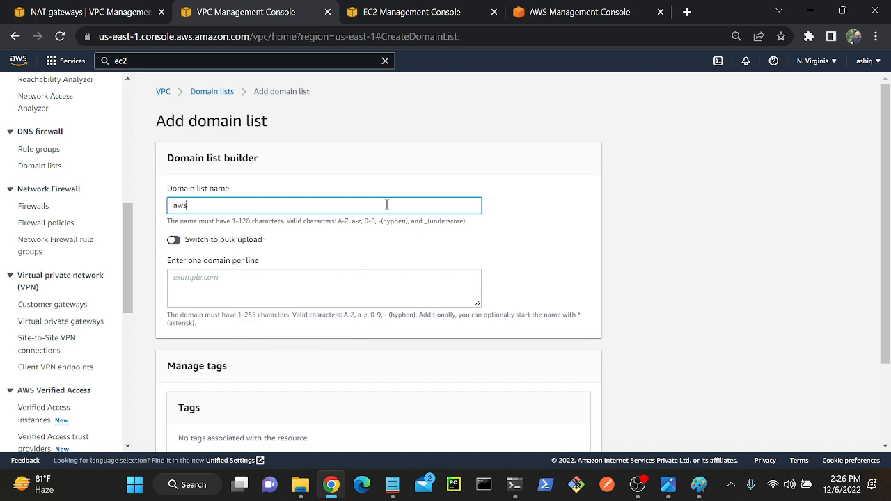
type("-test")
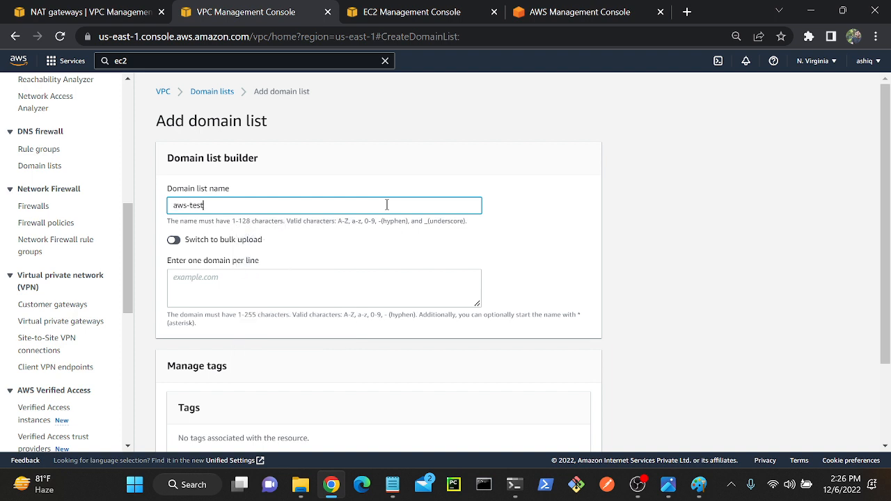
type("-class")
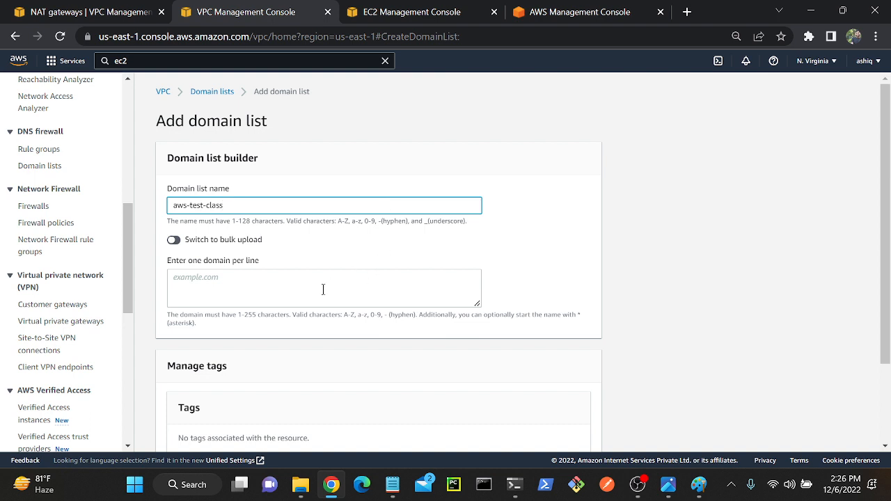
- Add google.com and facebook.com to the list, create it, and go to Rule groups
left_click(323, 286)
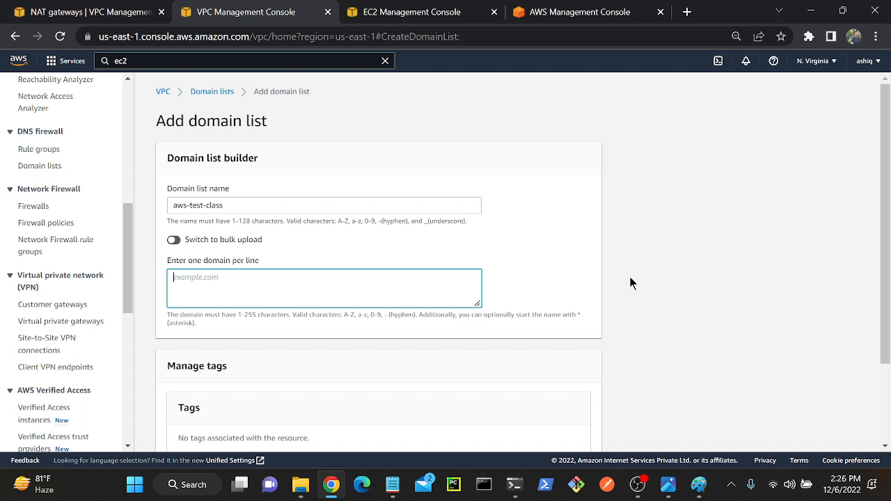
type("google.com")
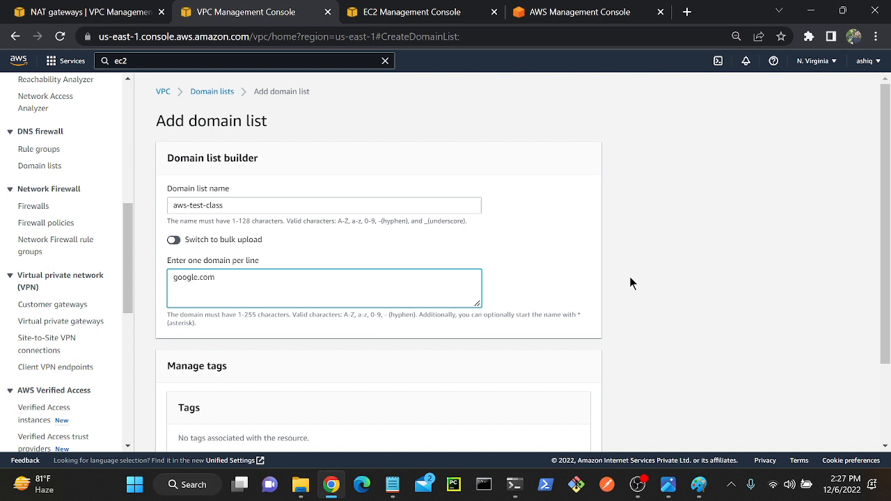
type("facebook")
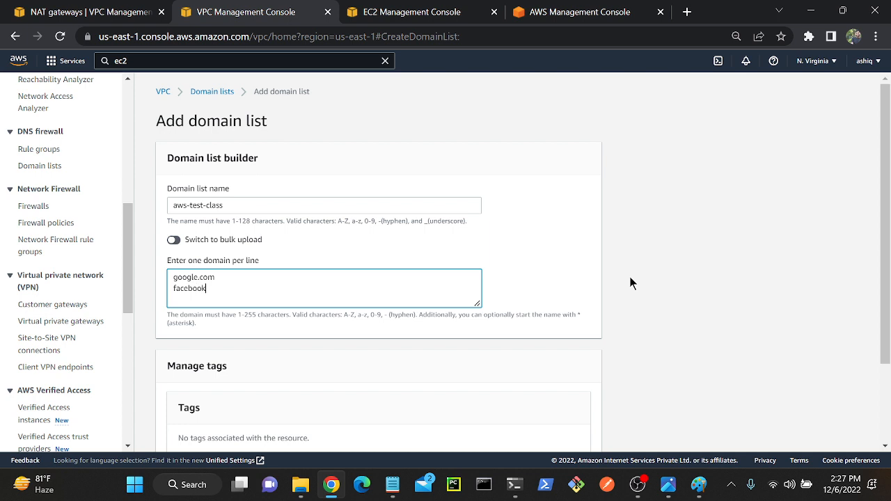
type(".com")
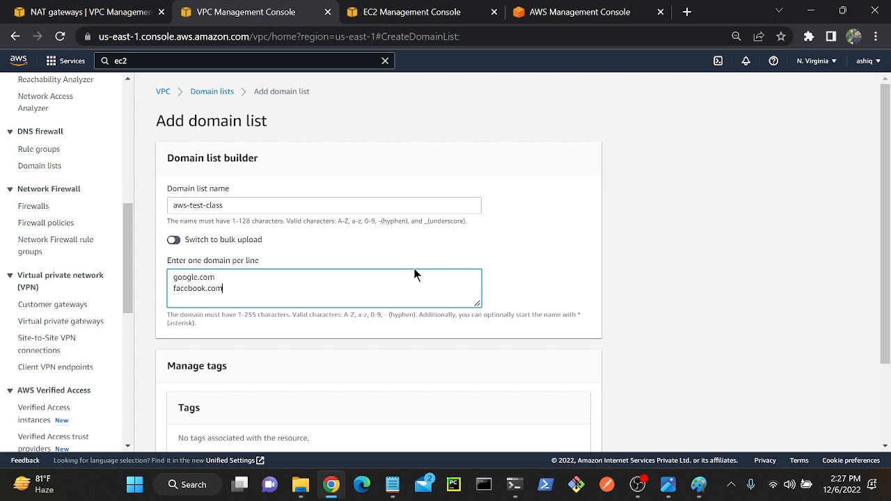
scroll("down", 3)
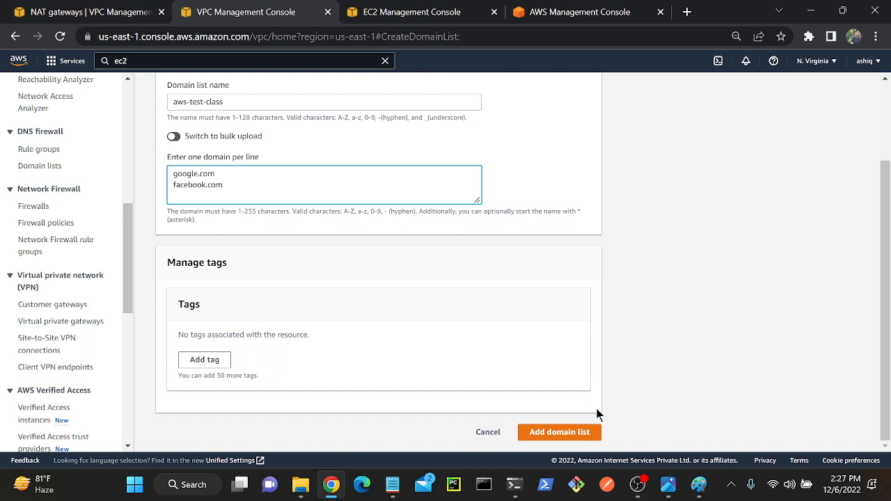
left_click(560, 432)
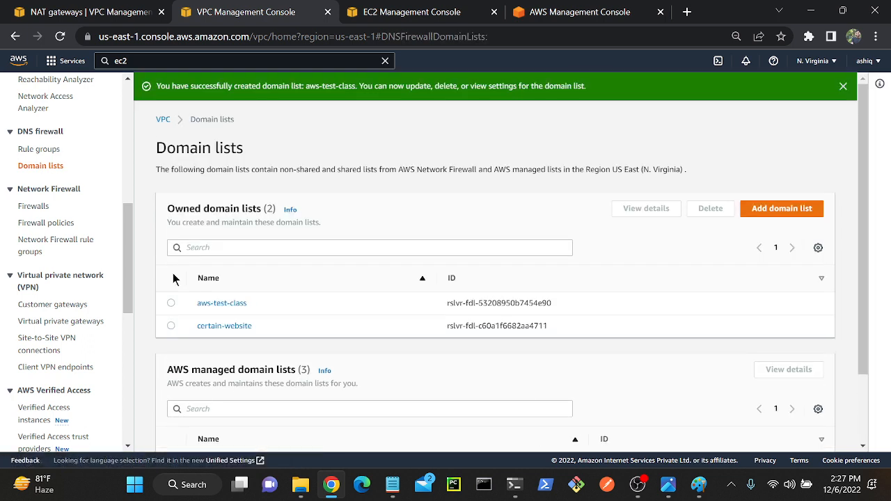
mouse_move(211, 315)
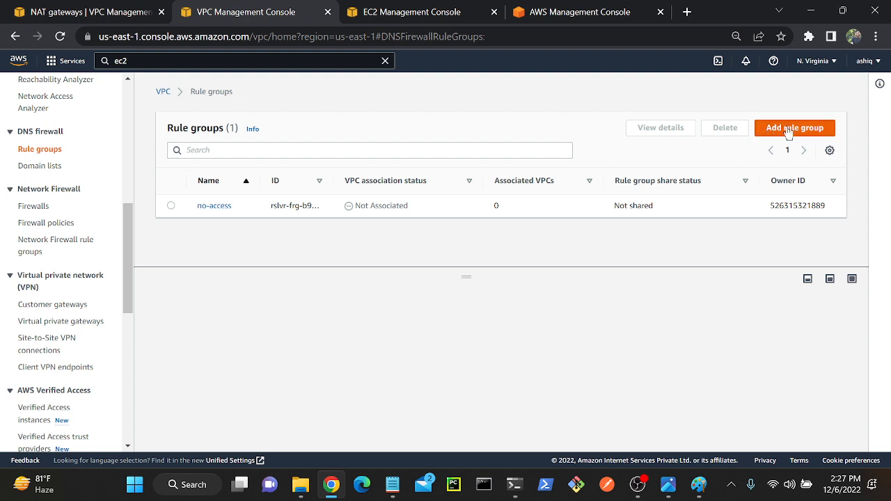
- Create rule group aws-class-fire, skipping rules, priority and tags
left_click(793, 128)
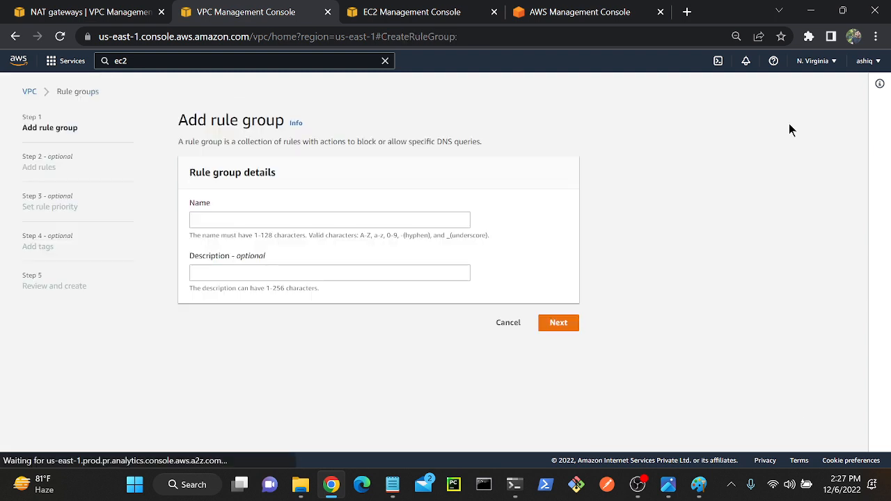
left_click(328, 220)
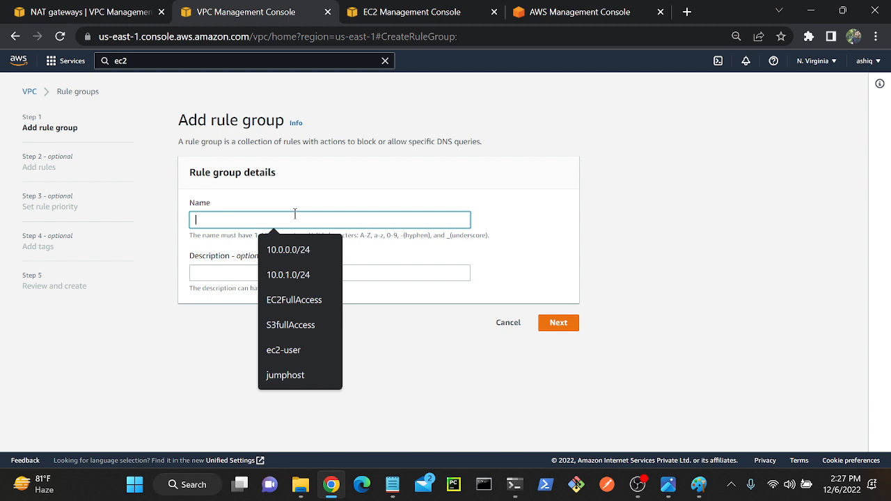
type("aws-class-f")
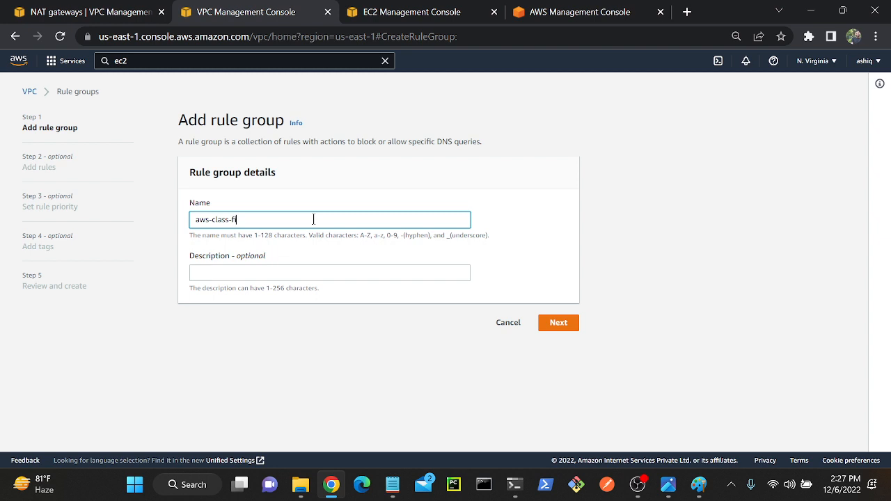
left_click(329, 271)
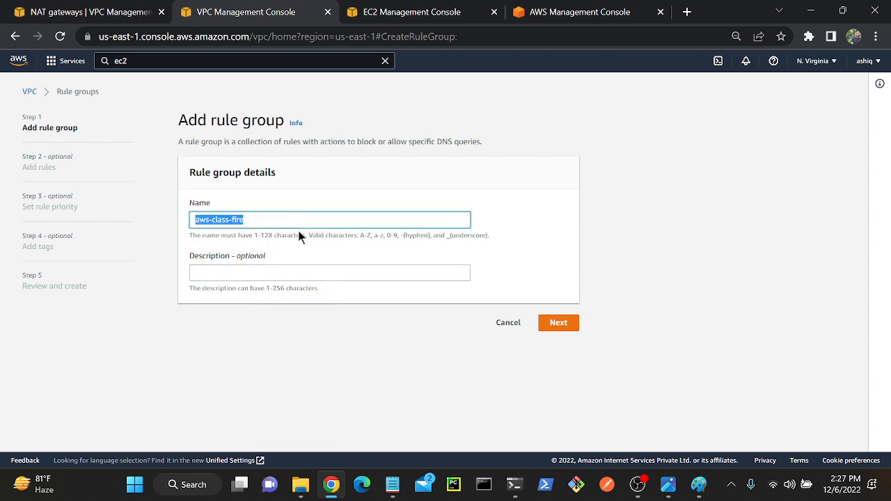
left_click(557, 323)
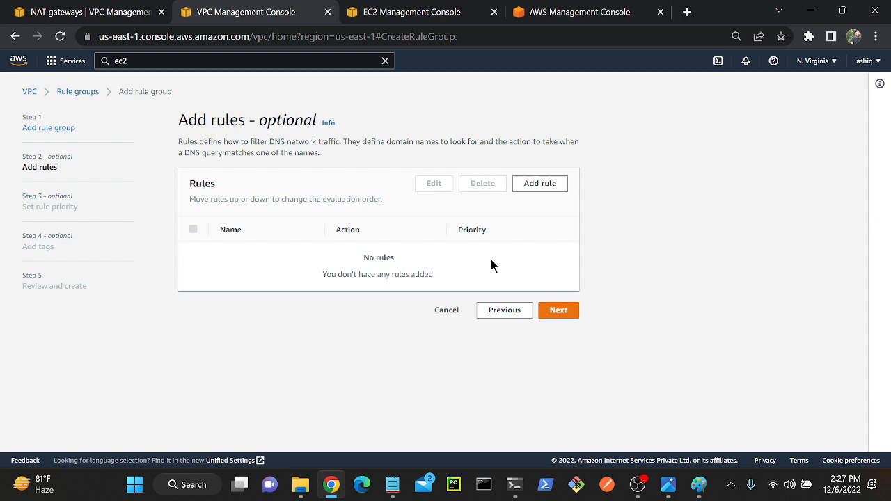
left_click(559, 309)
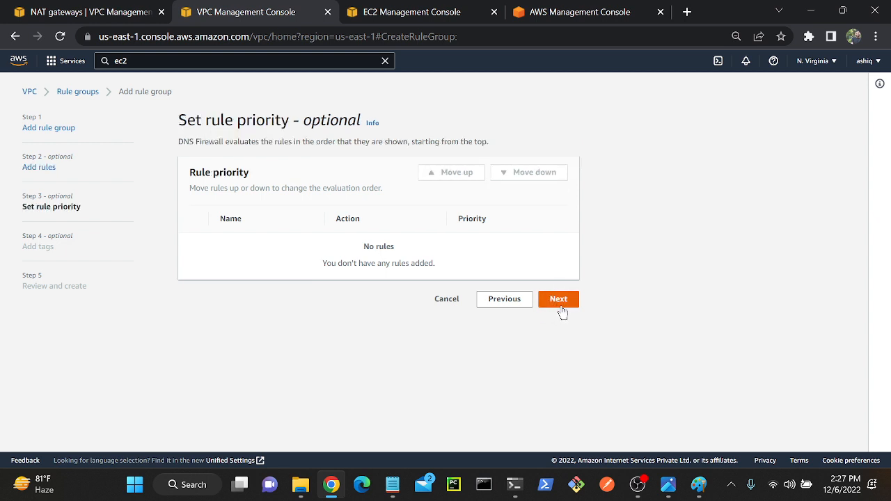
left_click(558, 298)
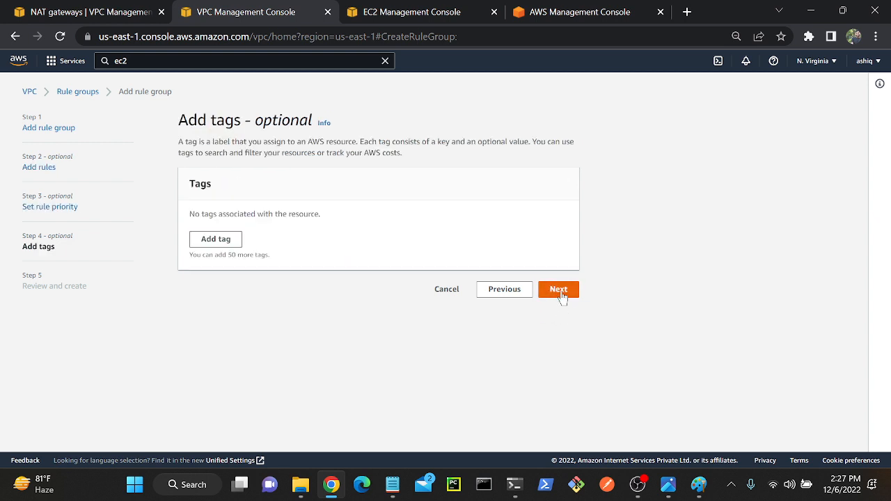
left_click(556, 288)
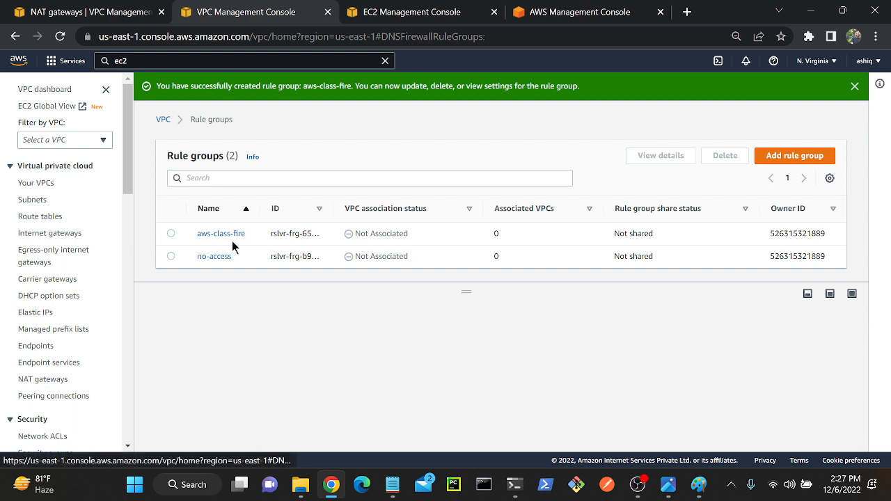
mouse_move(220, 234)
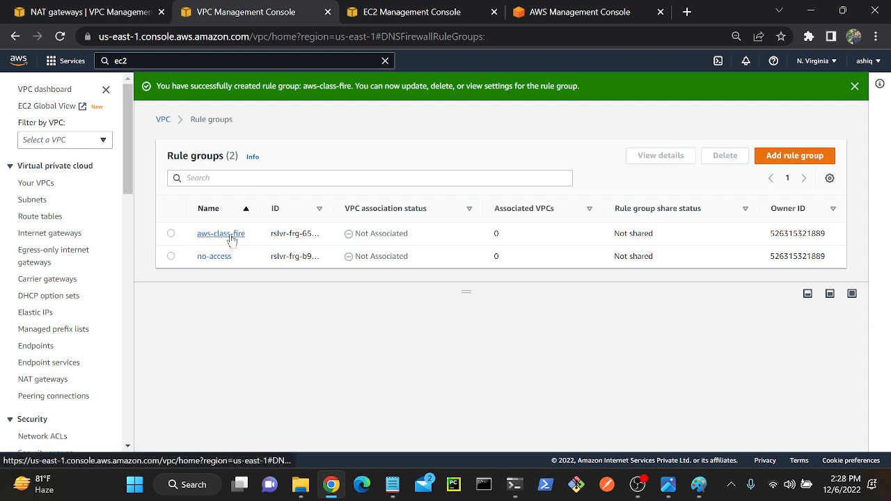
- View aws-class-fire's details, checking its empty Rules and Associated VPCs lists
left_click(220, 234)
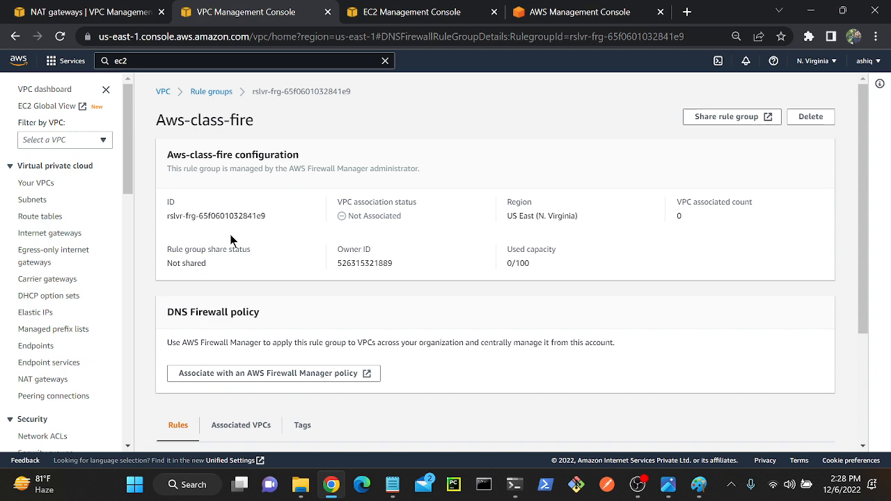
scroll("down", 3)
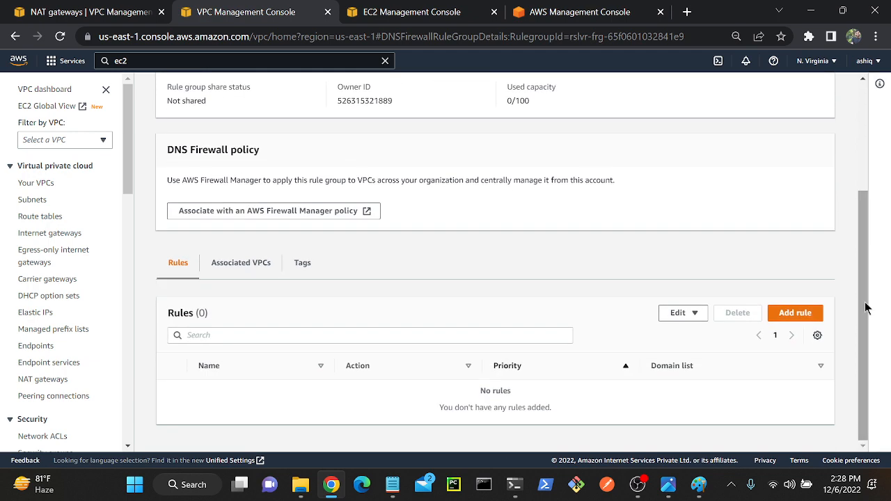
left_click(241, 261)
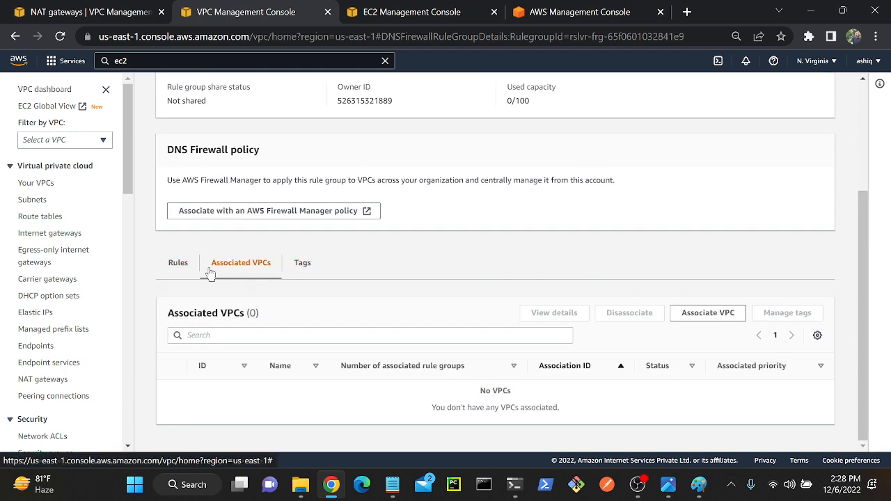
left_click(179, 262)
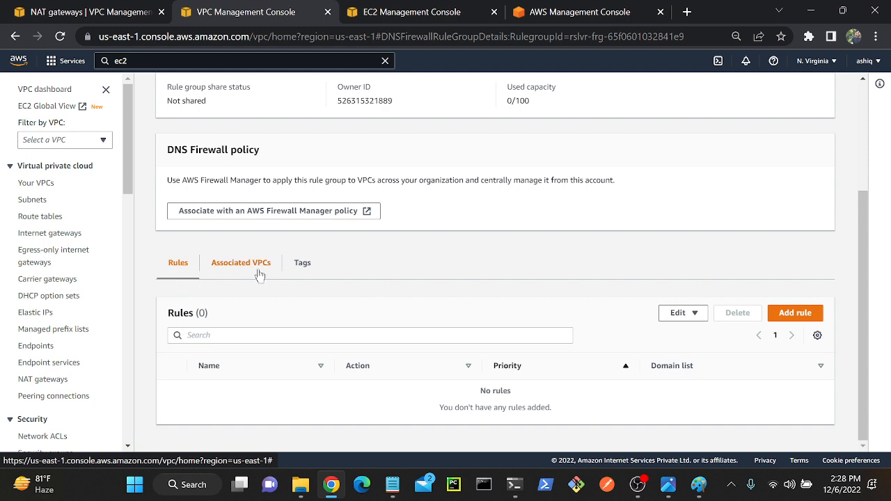
left_click(241, 261)
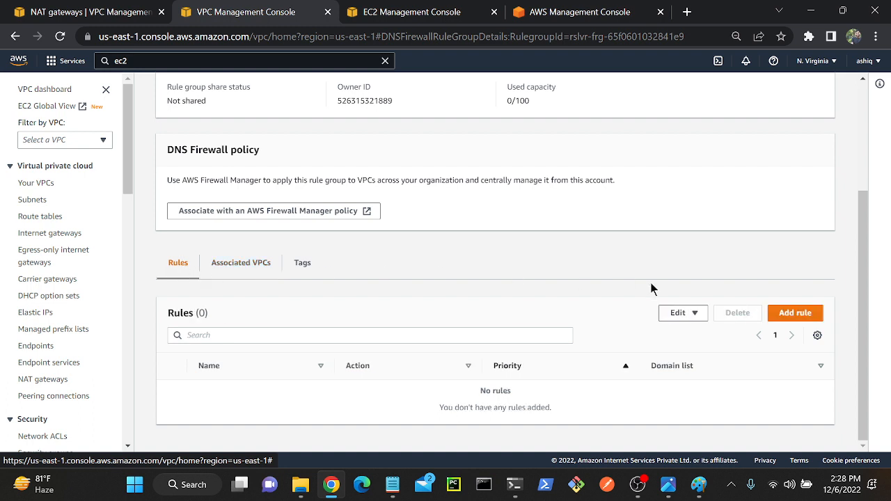
- Start a new rule in aws-class-fire named aws-test-ruke
left_click(794, 312)
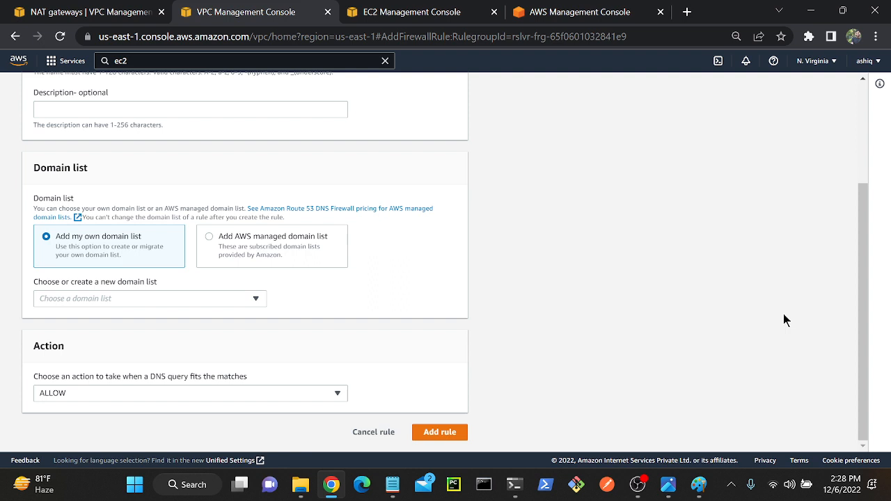
mouse_move(546, 282)
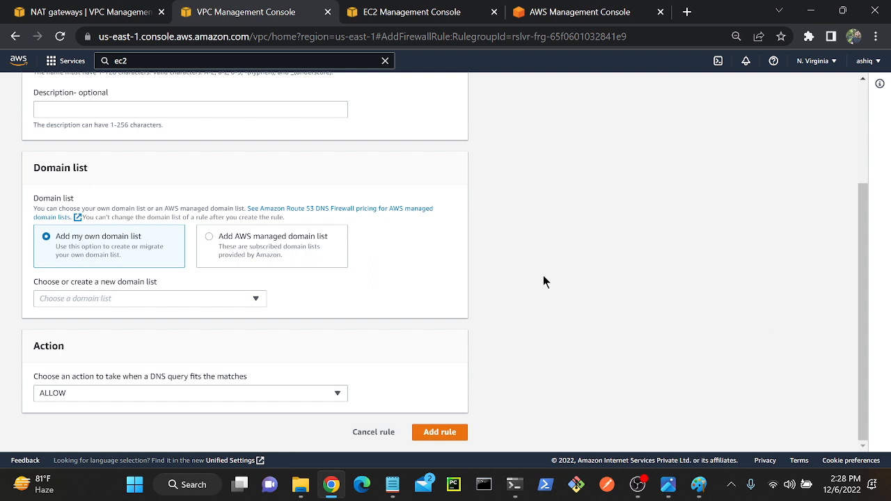
left_click(189, 195)
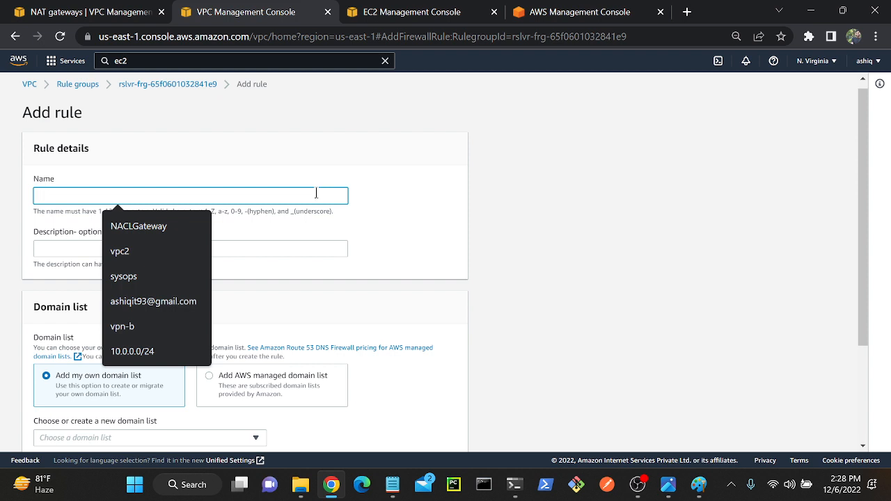
type("aws-test-")
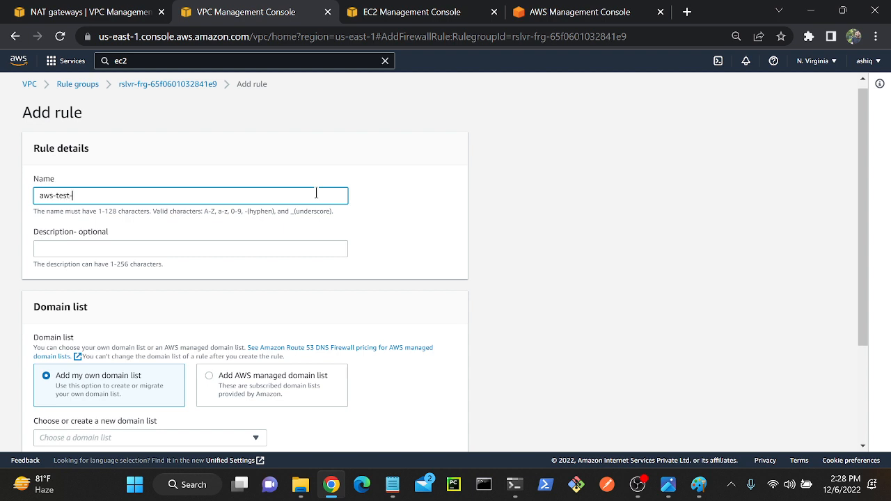
type("ruke")
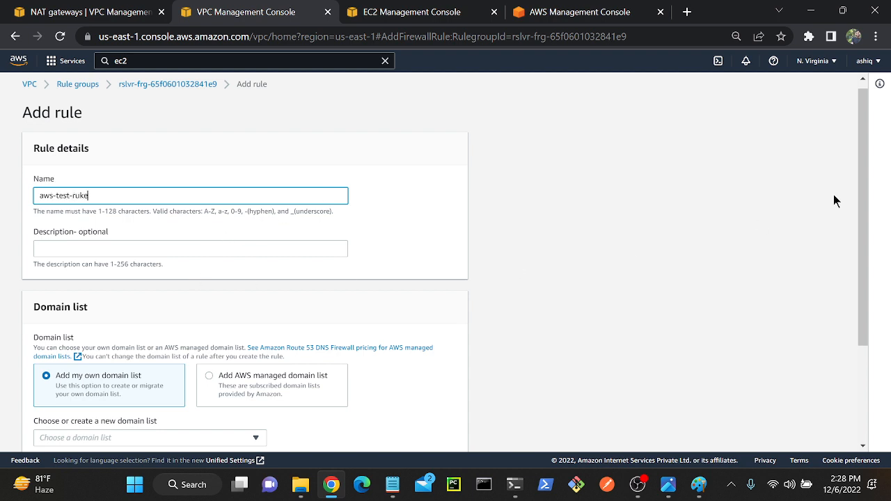
scroll("down", 3)
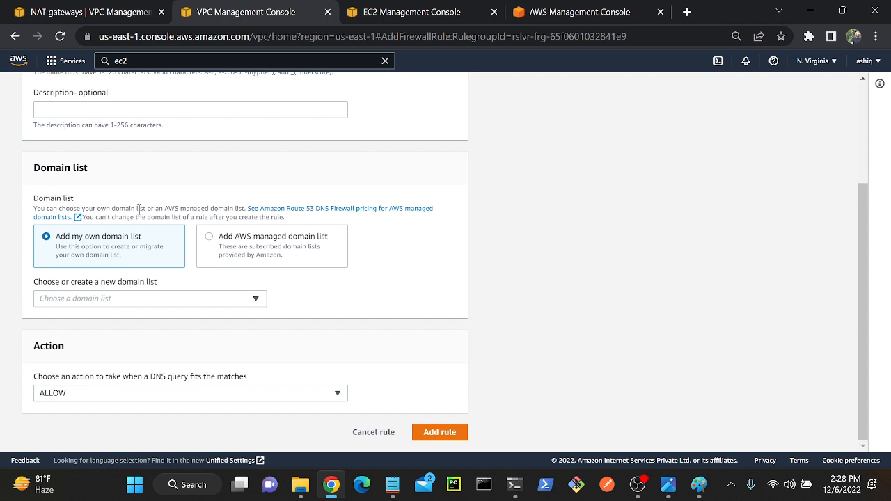
mouse_move(27, 230)
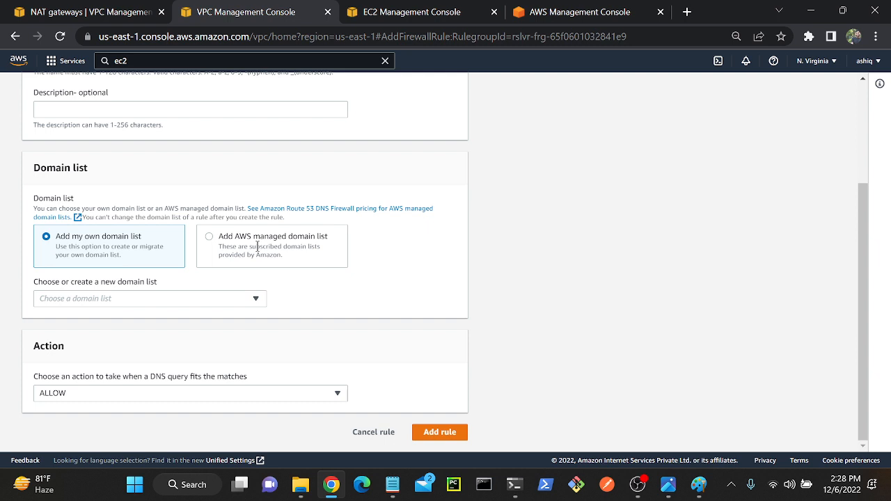
- Browse the AWS managed lists, then choose the owned aws-test-class domain list
left_click(209, 237)
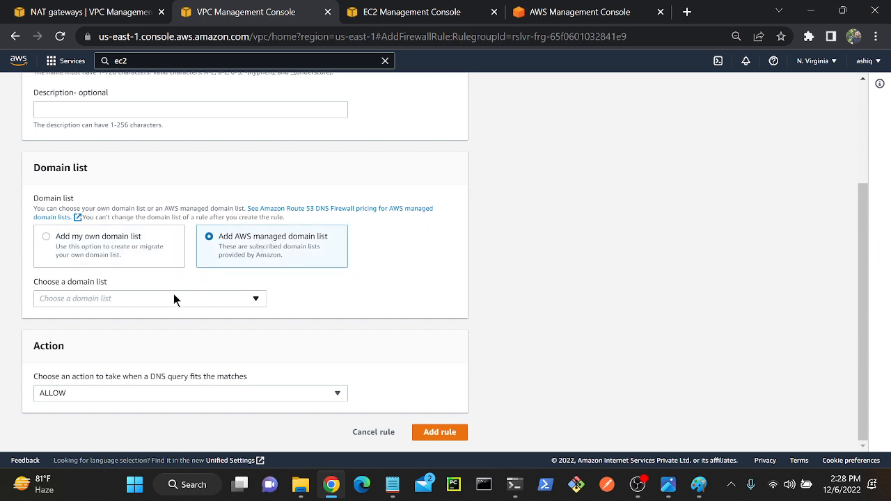
left_click(149, 298)
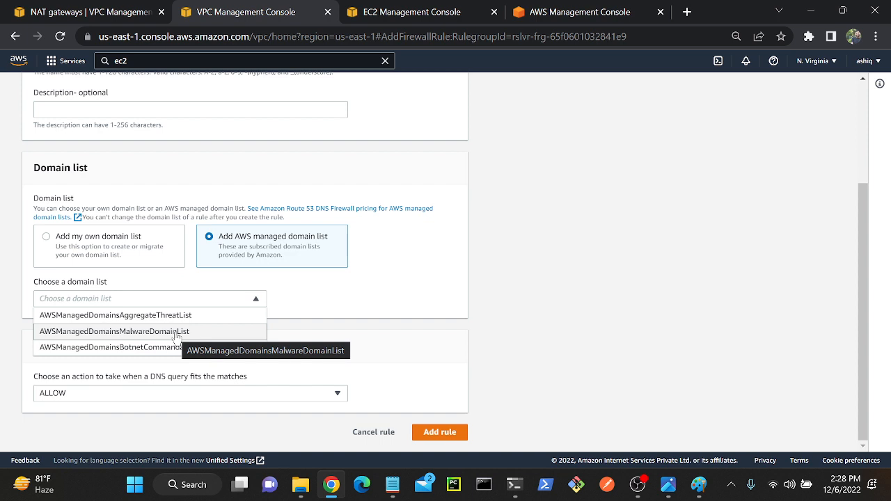
mouse_move(351, 252)
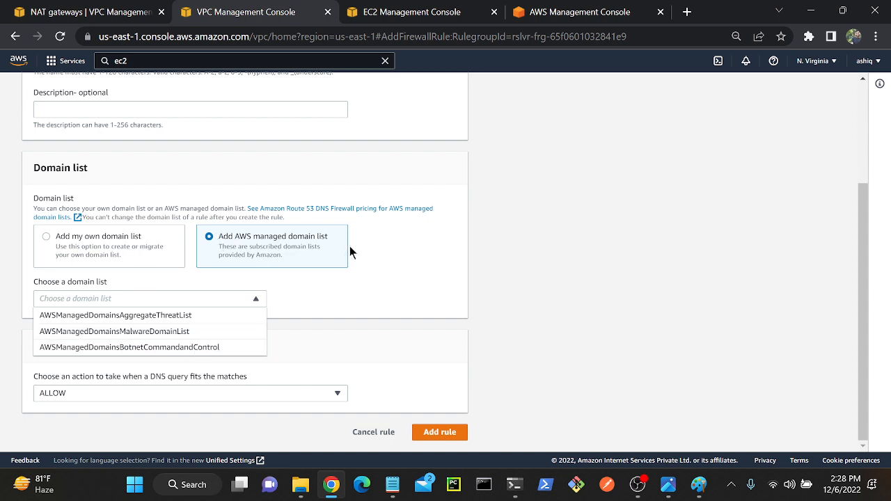
mouse_move(63, 242)
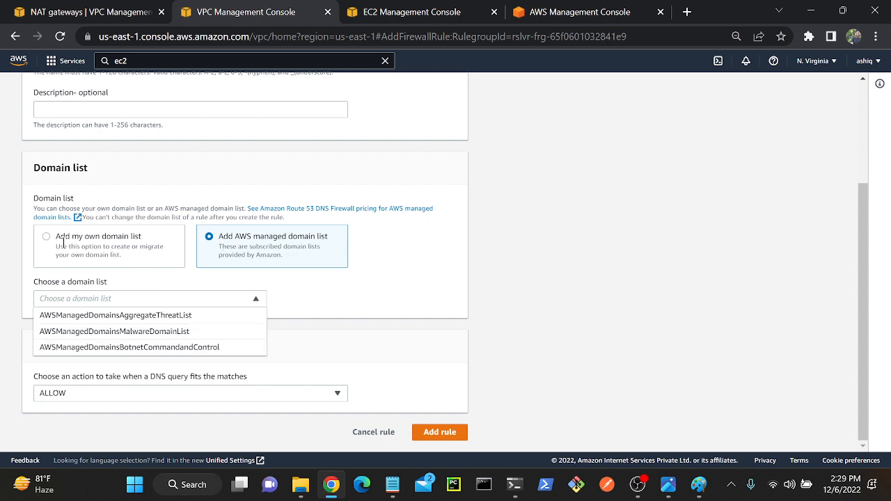
left_click(46, 237)
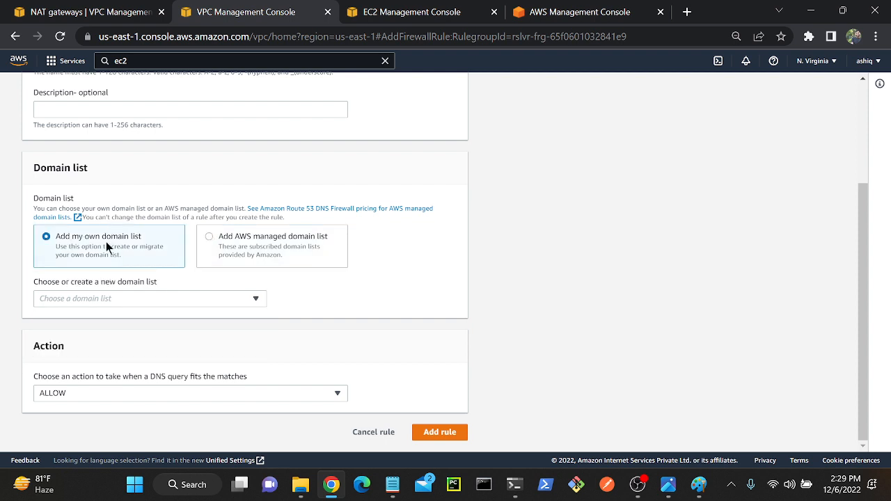
mouse_move(130, 235)
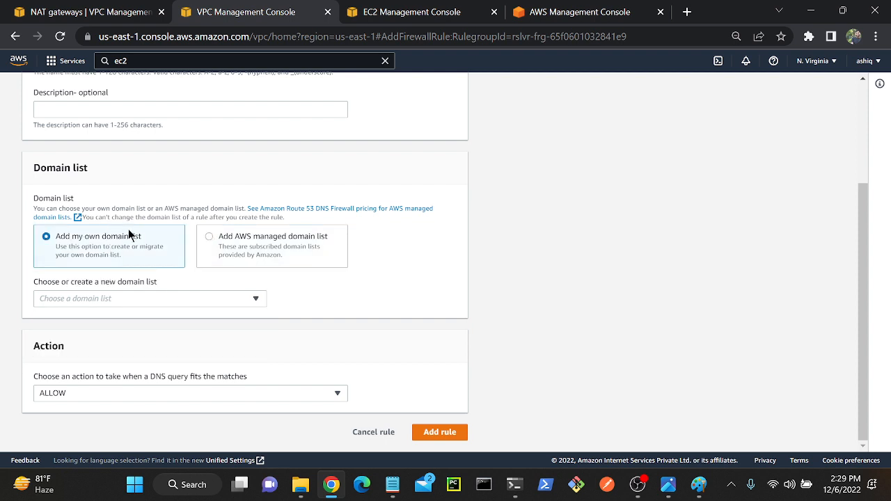
left_click(149, 298)
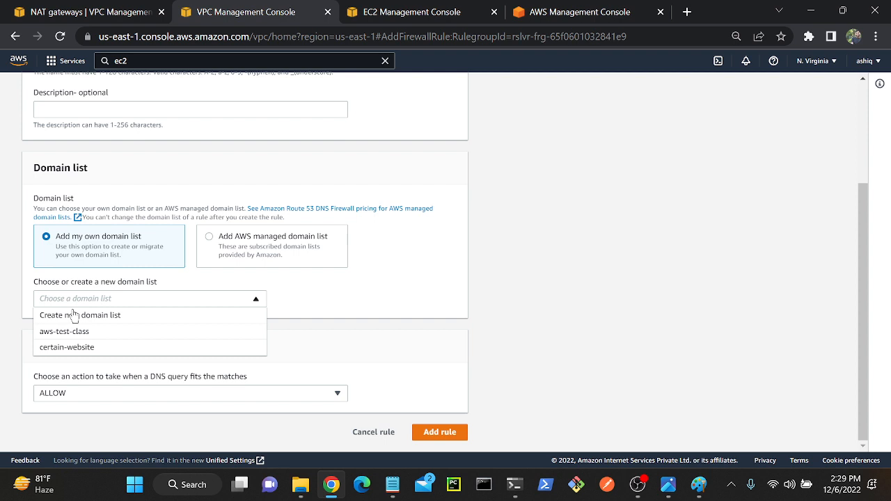
mouse_move(75, 331)
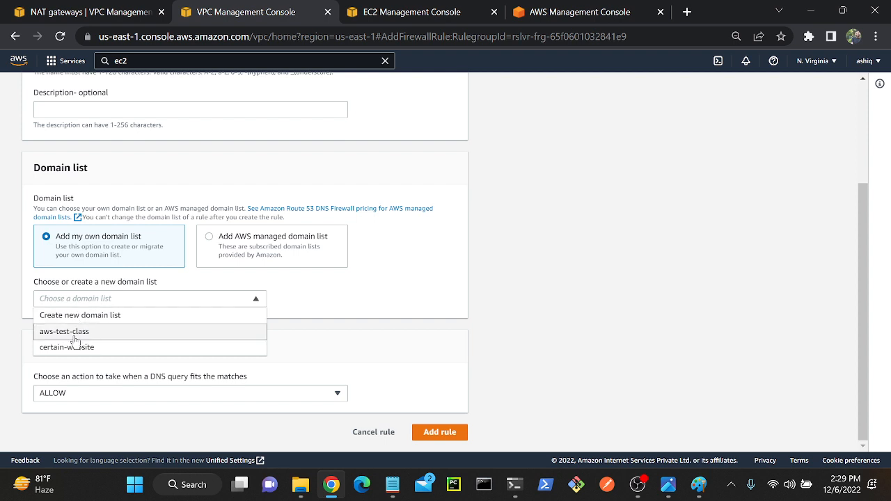
left_click(64, 331)
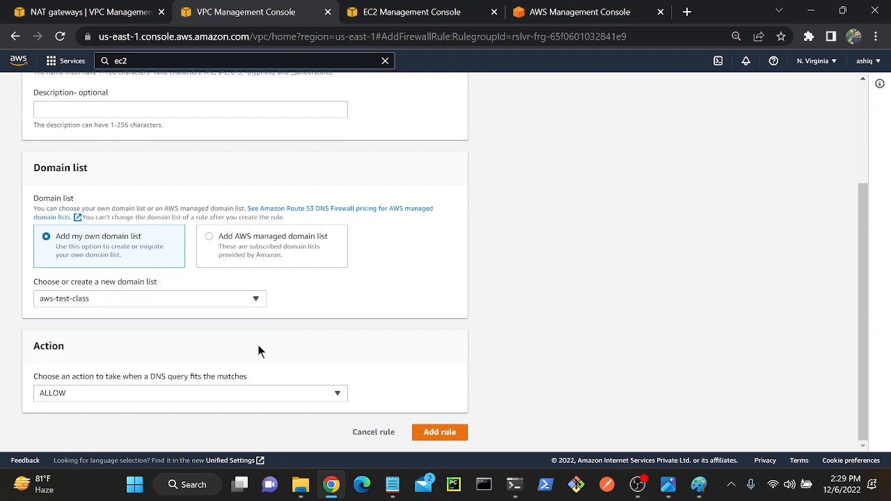
mouse_move(103, 398)
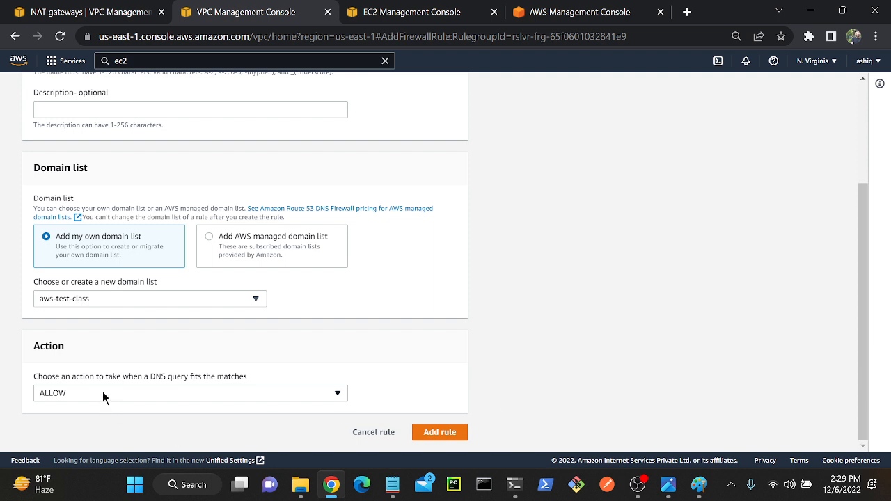
- Set the rule action to BLOCK with NODATA response and add the rule
left_click(190, 392)
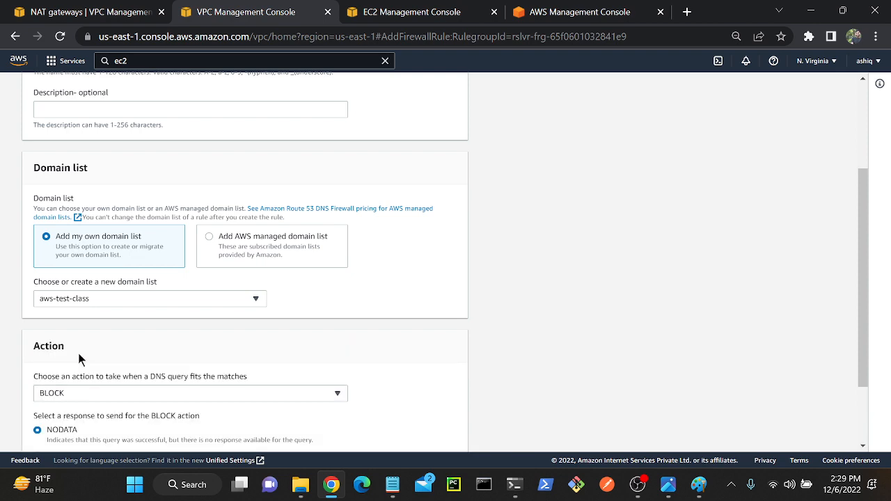
scroll("down", 3)
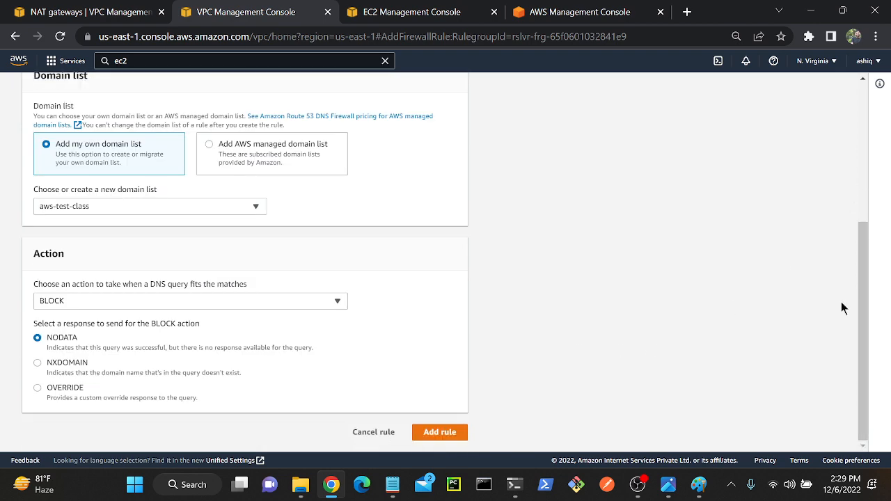
left_click(440, 431)
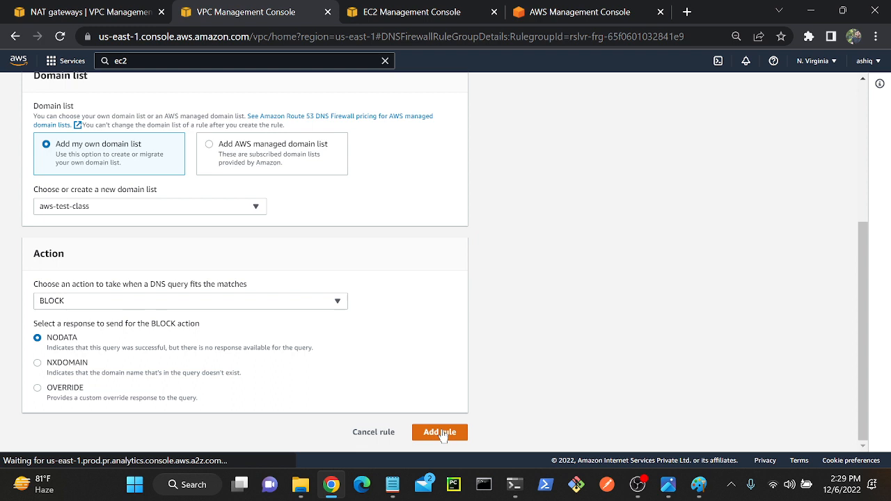
- Confirm the rule group has no associated VPCs yet, then switch to the EC2 terminal
left_click(440, 431)
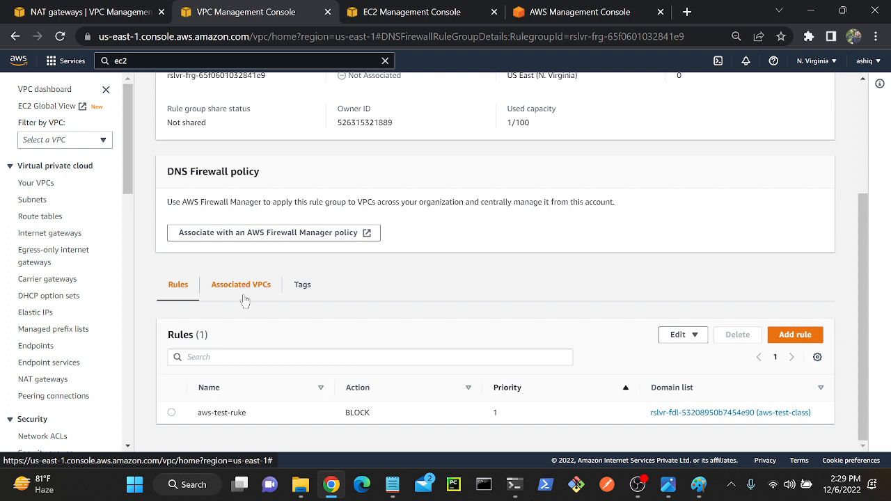
left_click(241, 283)
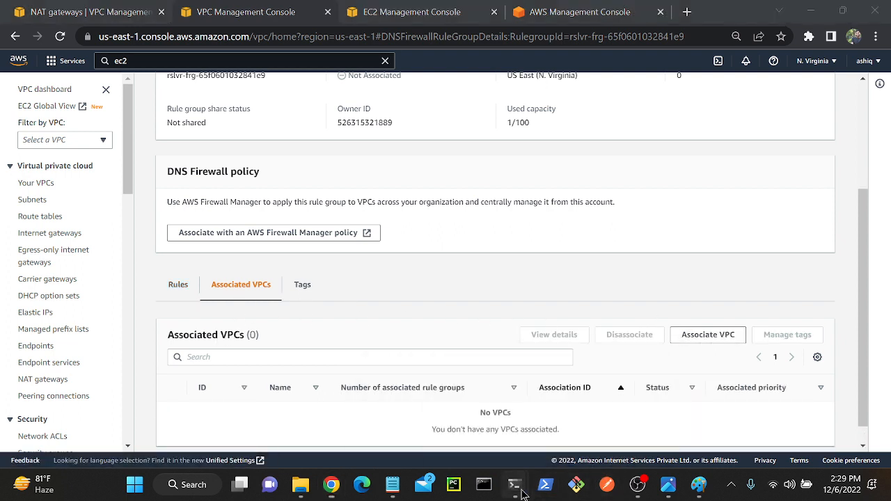
left_click(515, 485)
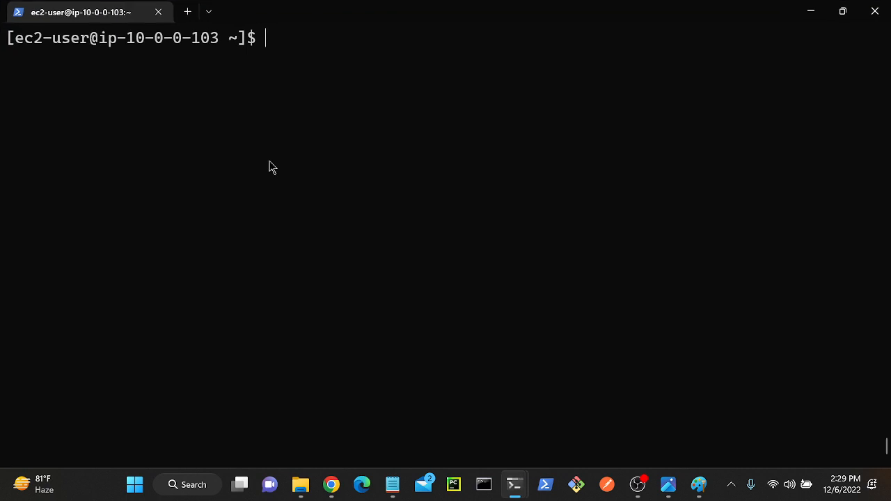
- Ping google.com from the EC2 instance before the firewall is associated
type("ping google.com")
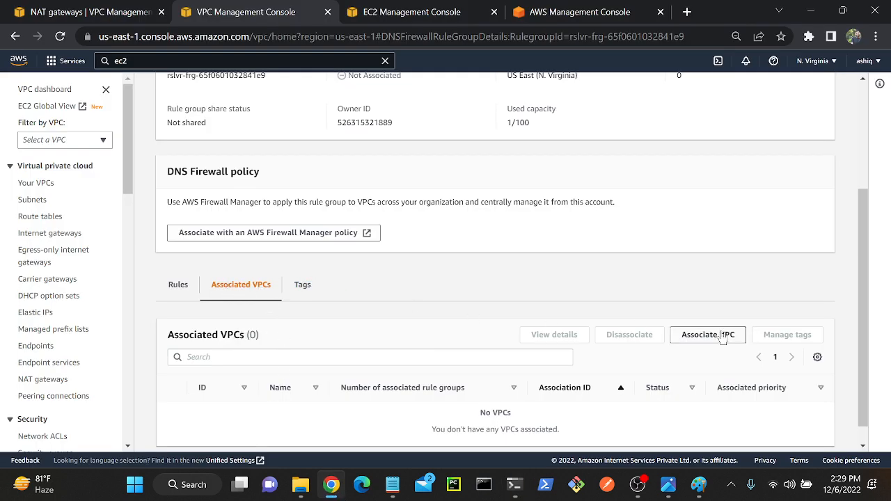
- Associate vpc-050dec90fb684f017 (primary-vpc) with aws-class-fire, then return to the terminal
left_click(707, 334)
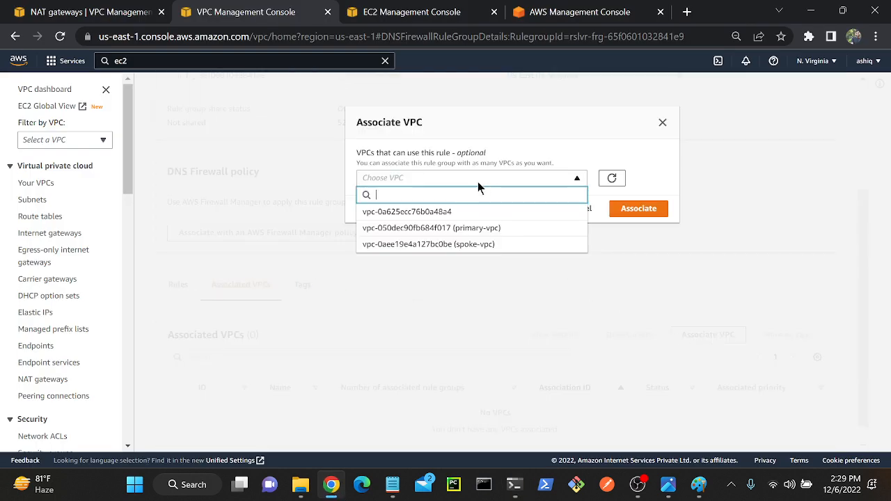
mouse_move(462, 250)
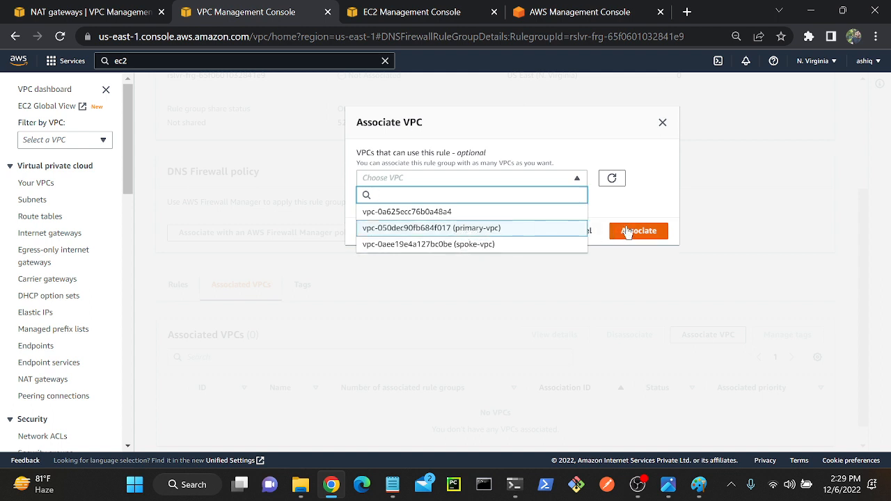
left_click(638, 231)
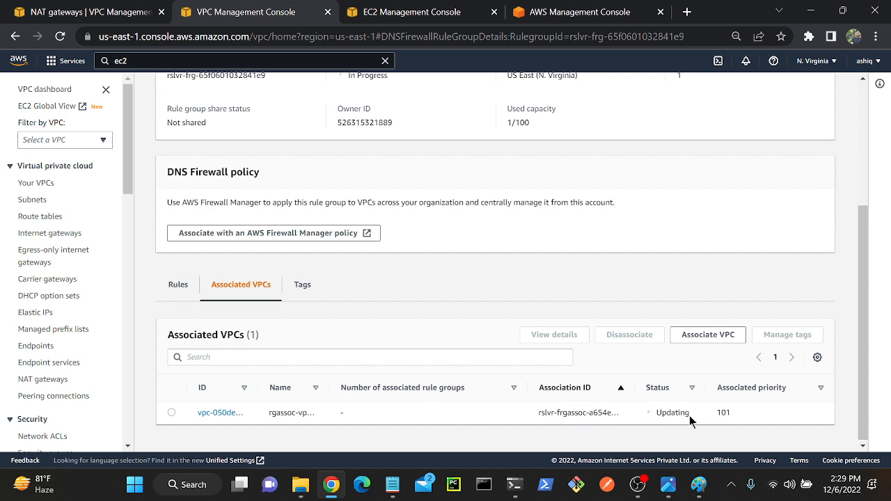
mouse_move(710, 420)
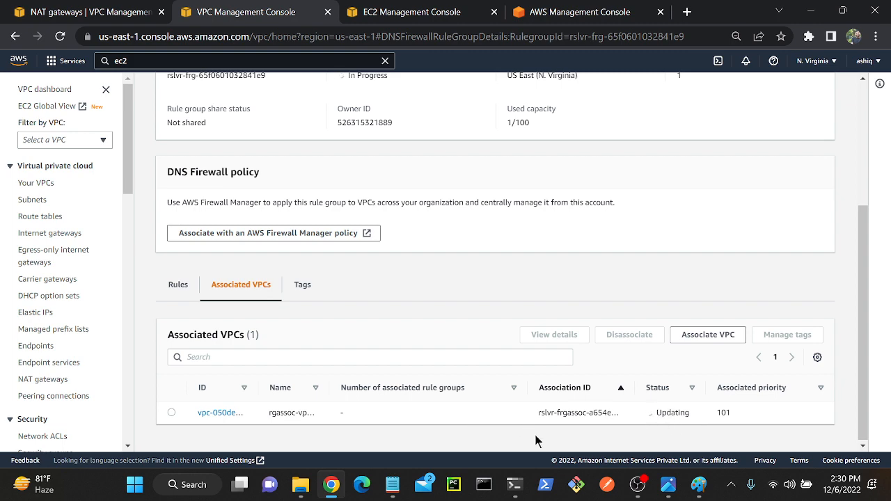
left_click(514, 484)
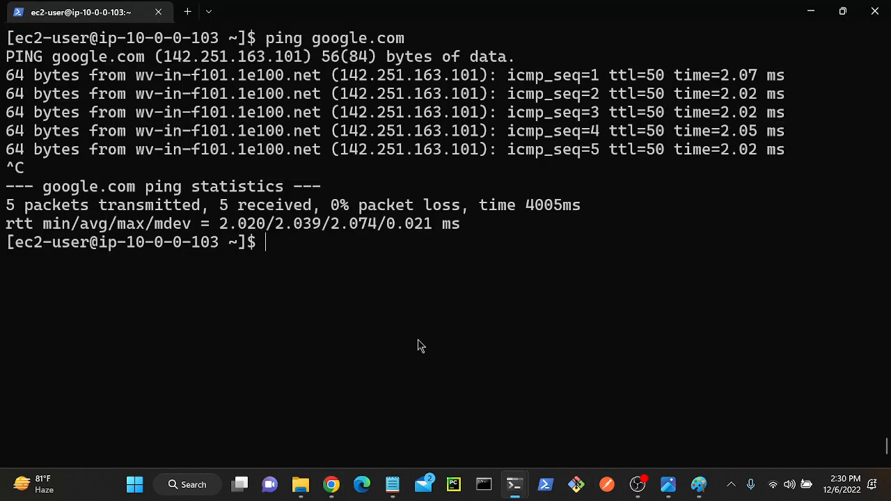
- Confirm google.com still answers pings with 0% loss, then return to the firewall console
type("ping google.com")
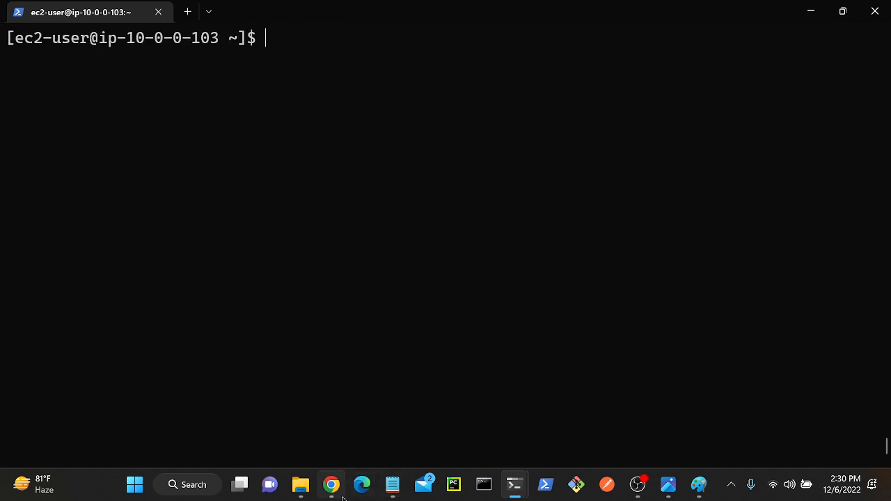
left_click(331, 485)
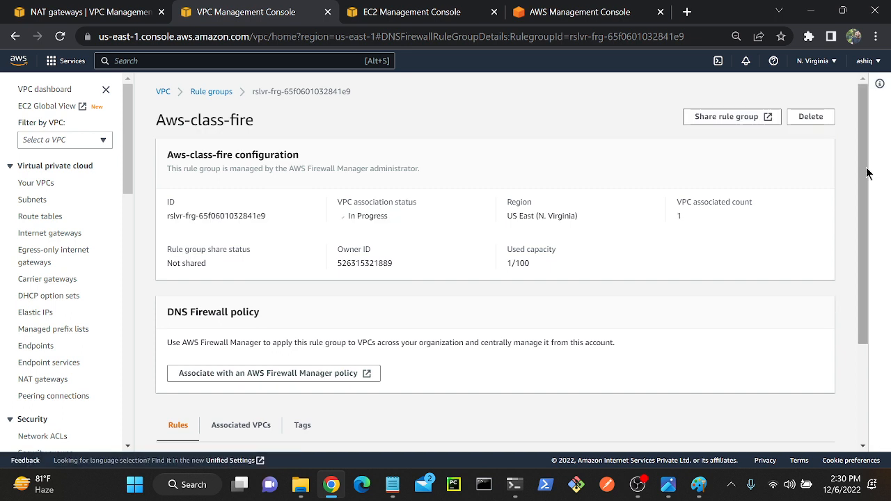
- Reload the aws-class-fire rule group page until its VPC association shows Associated
scroll("down", 3)
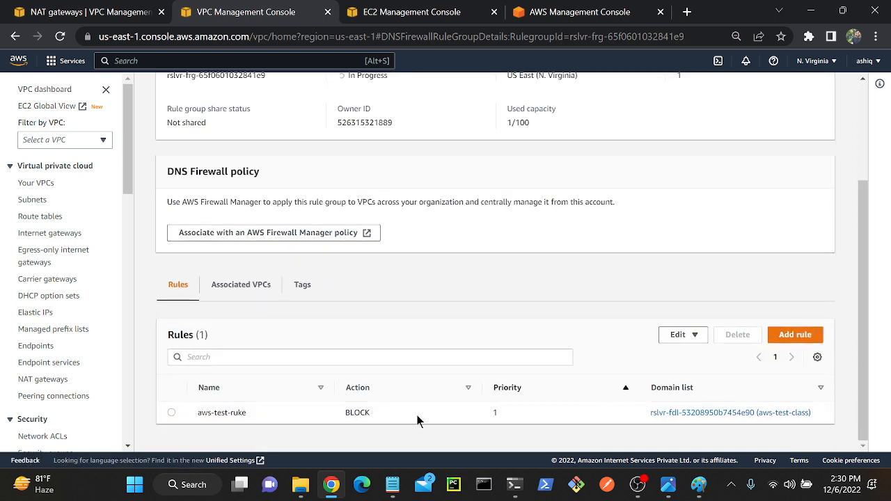
left_click(241, 284)
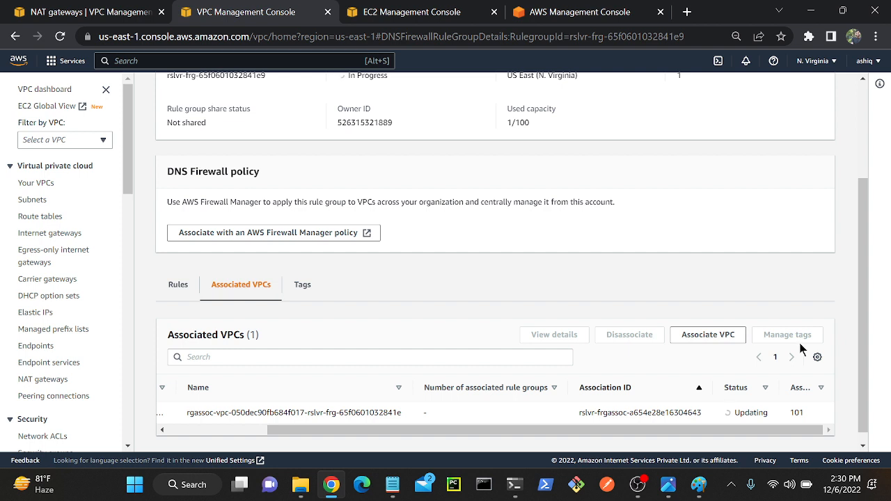
mouse_move(779, 351)
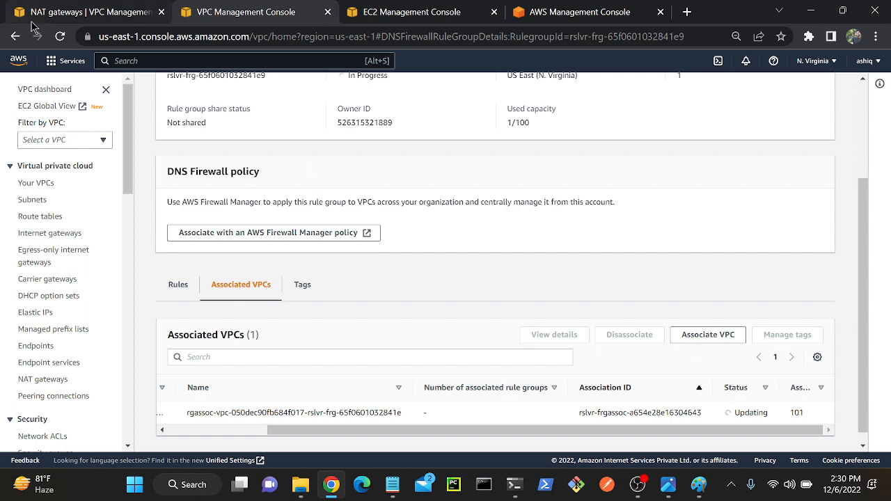
left_click(58, 37)
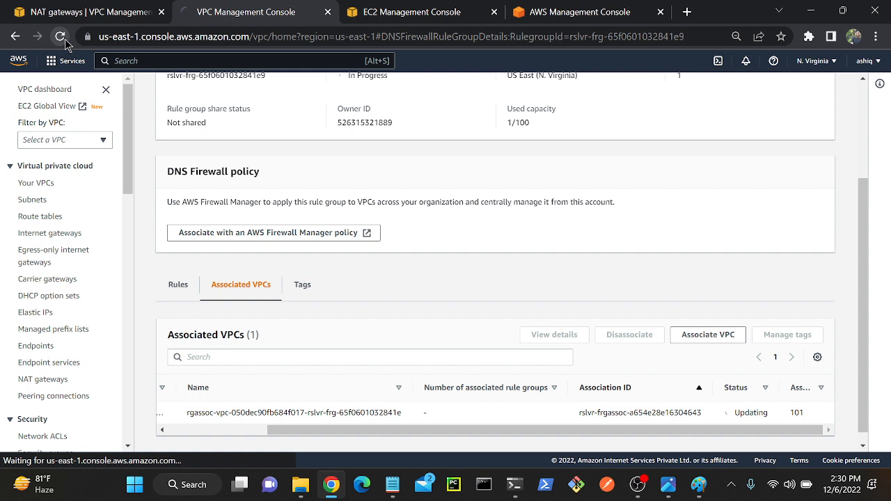
left_click(60, 36)
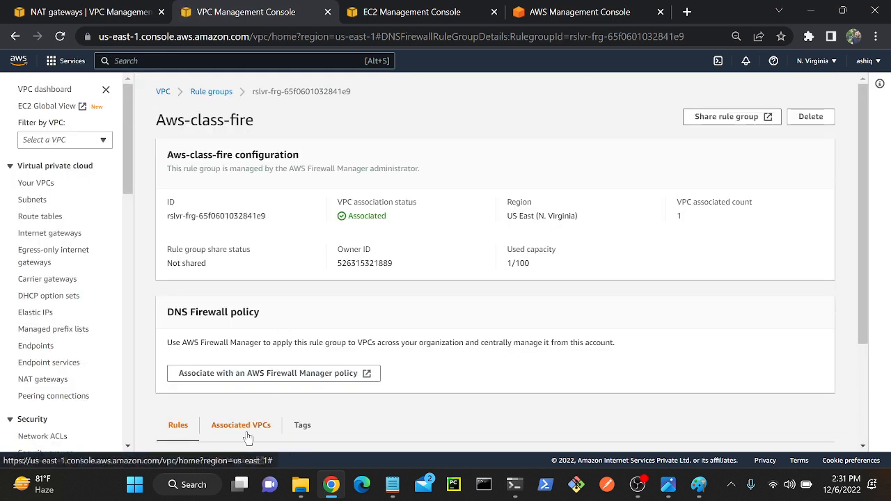
left_click(241, 425)
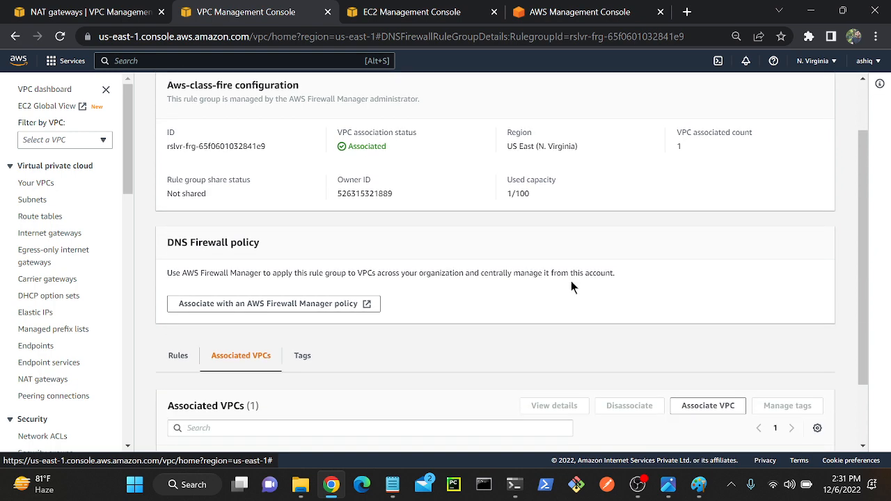
scroll("down", 3)
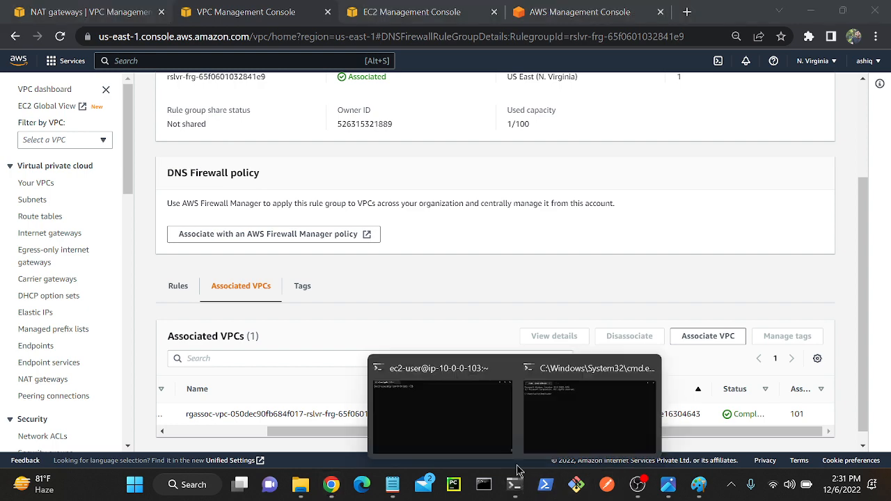
- From the EC2 SSH session, ping google.com and watch replies arrive from 142.251.163.139
left_click(442, 410)
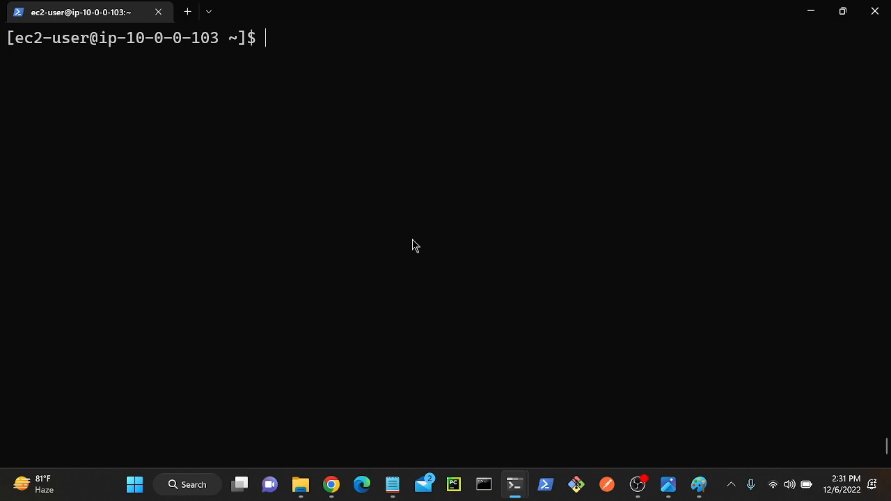
type("ping google.com")
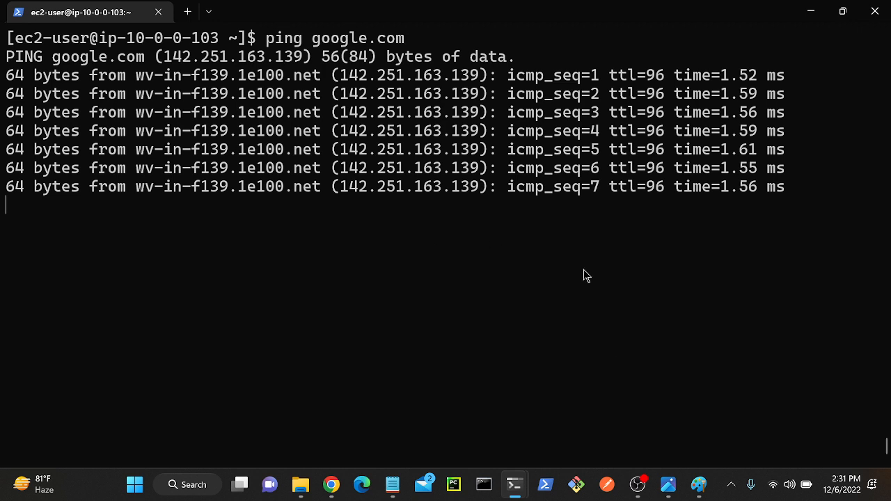
mouse_move(405, 307)
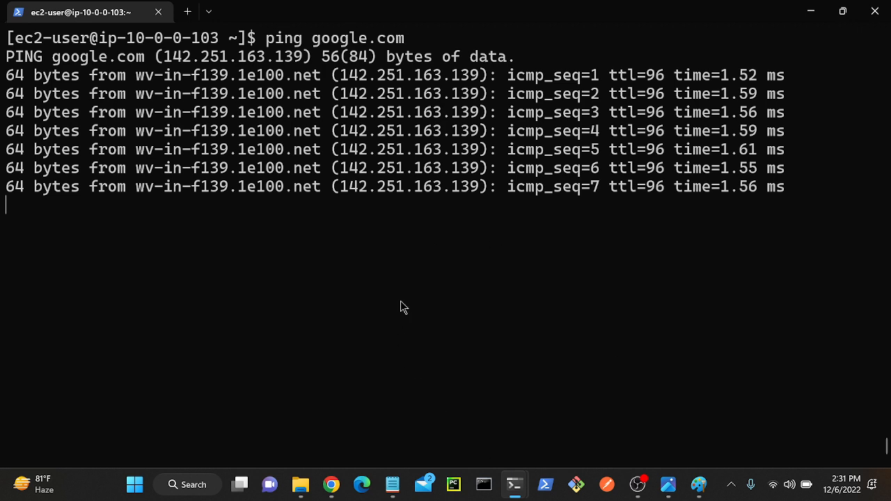
mouse_move(187, 11)
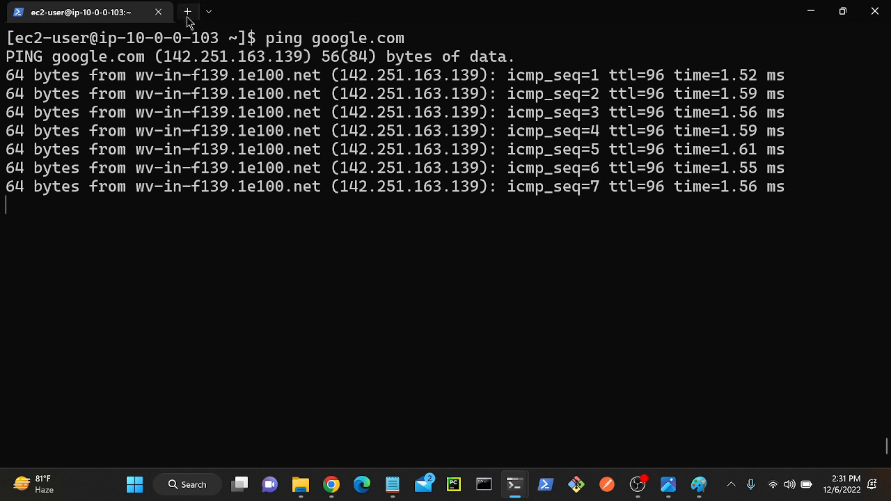
mouse_move(289, 418)
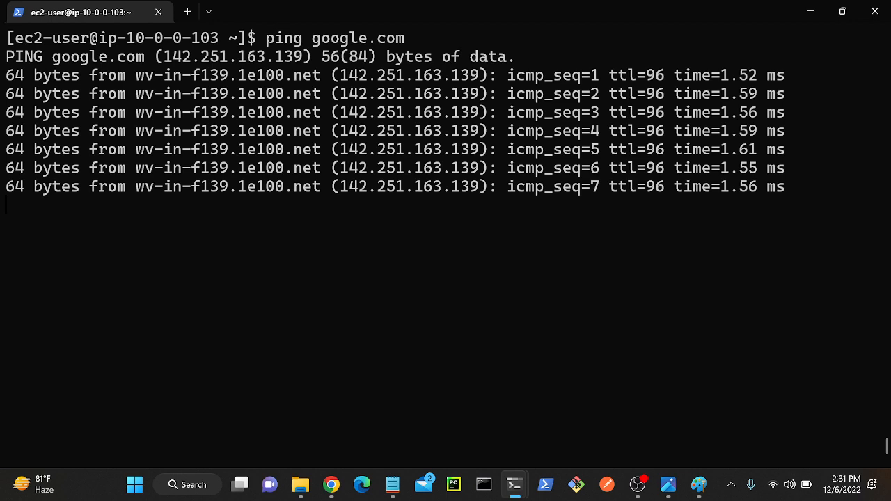
mouse_move(513, 485)
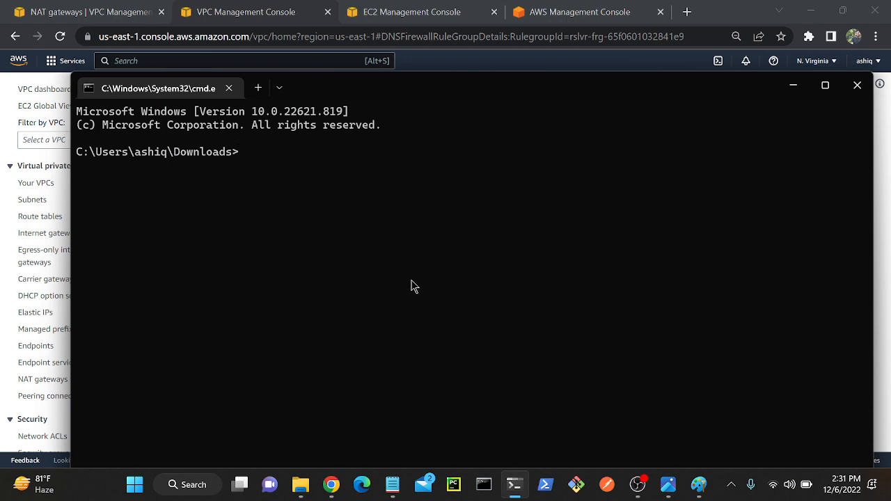
- Begin the command ssh -i key1.pem ec2-user@ at the local prompt
type("ssh -i")
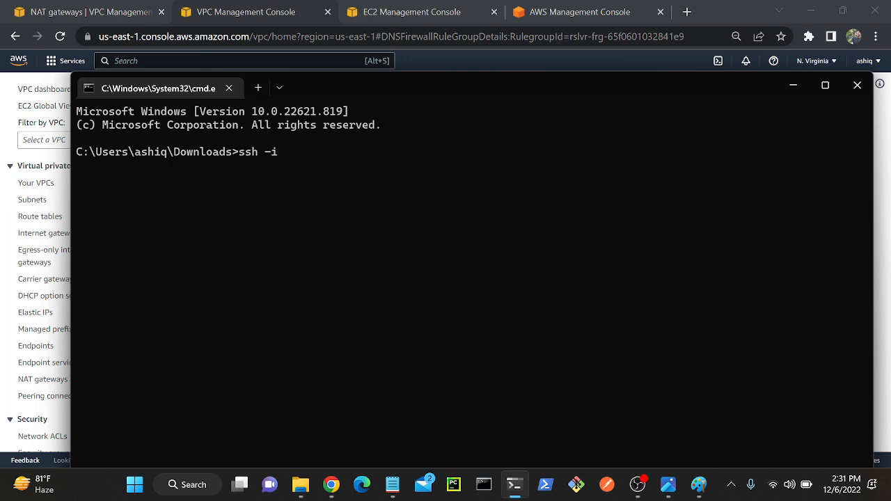
type("key1.pem")
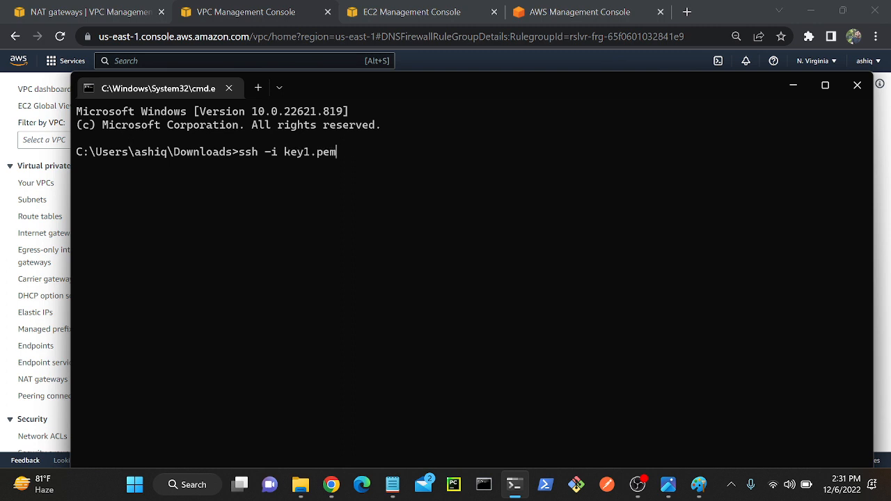
type("ec2-use")
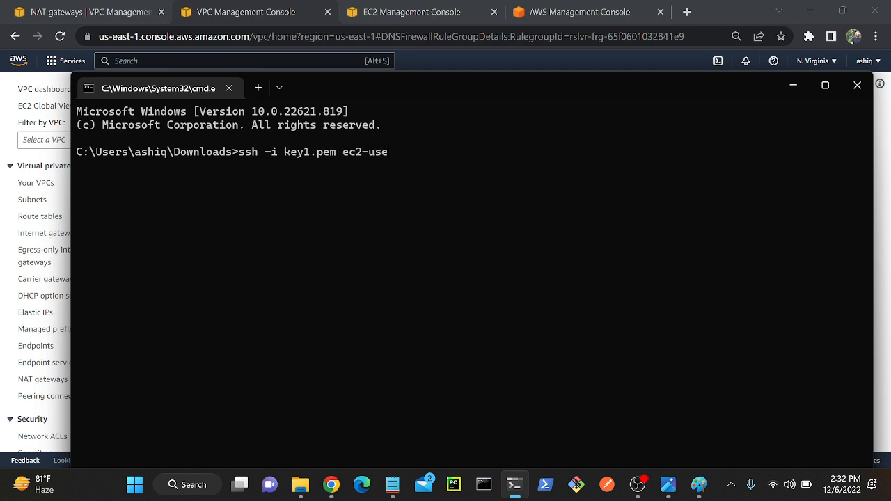
type("r@")
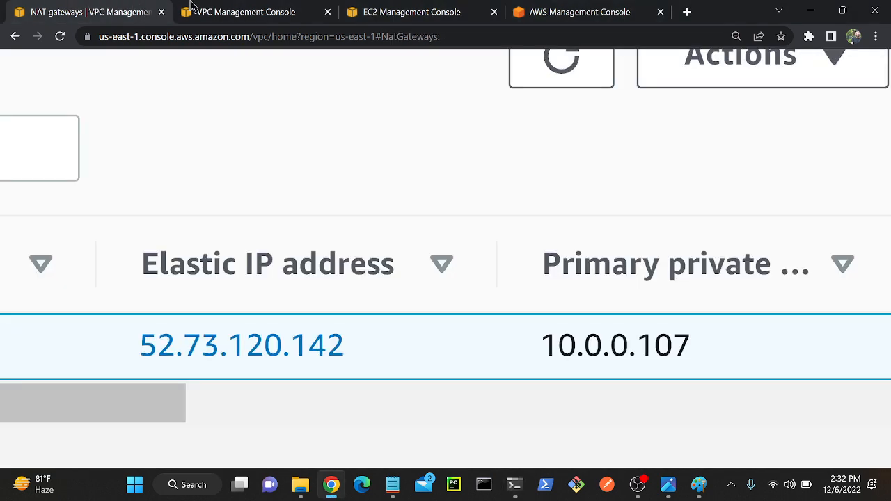
left_click(411, 11)
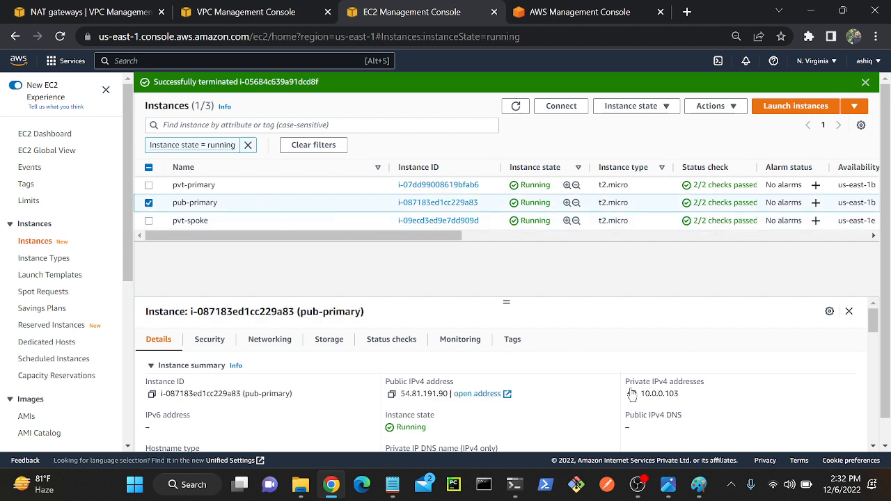
left_click(630, 392)
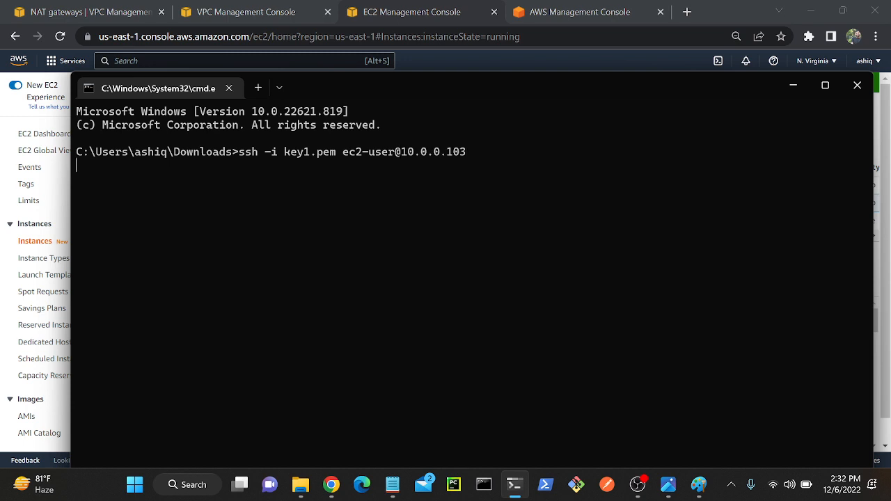
mouse_move(718, 188)
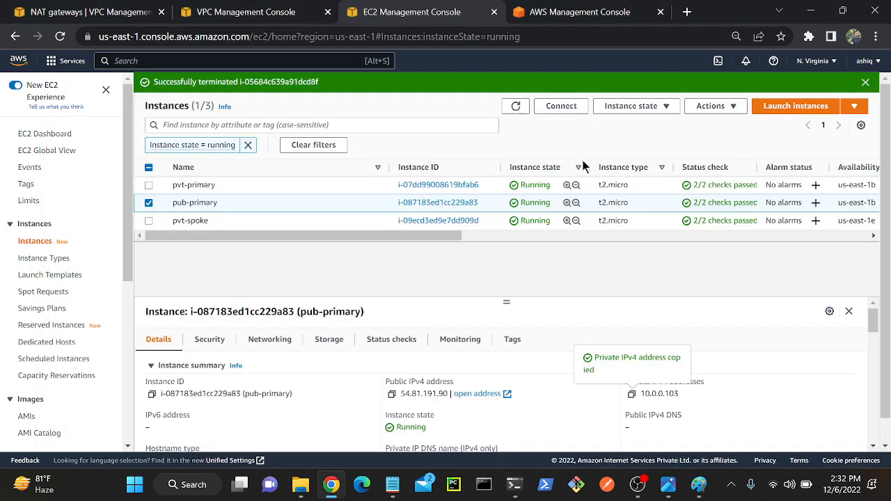
left_click(391, 392)
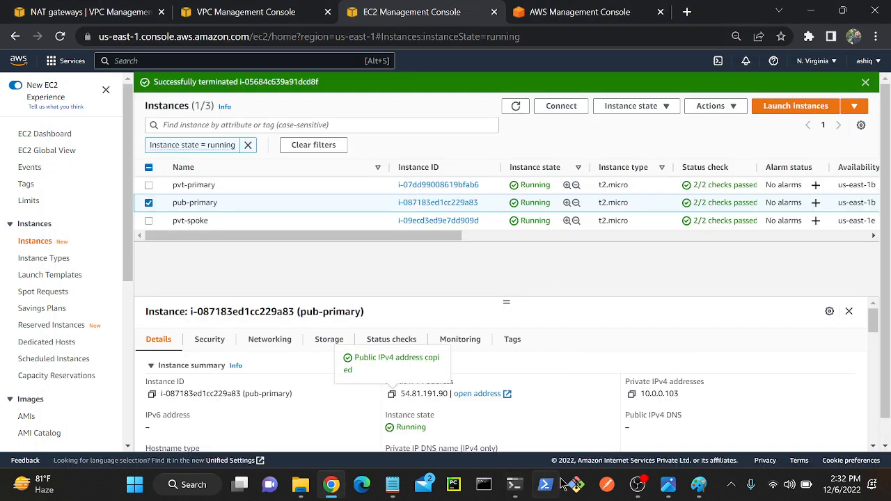
left_click(514, 484)
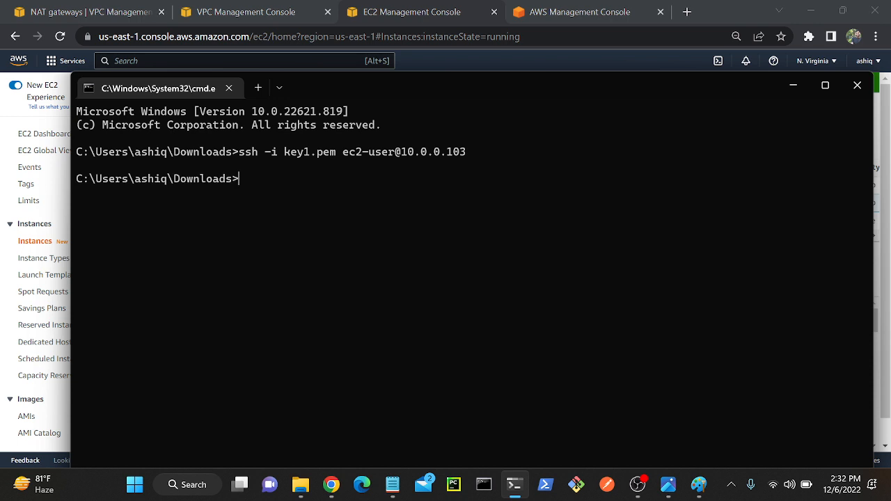
type("ssh -i key1.pem ec2-user@")
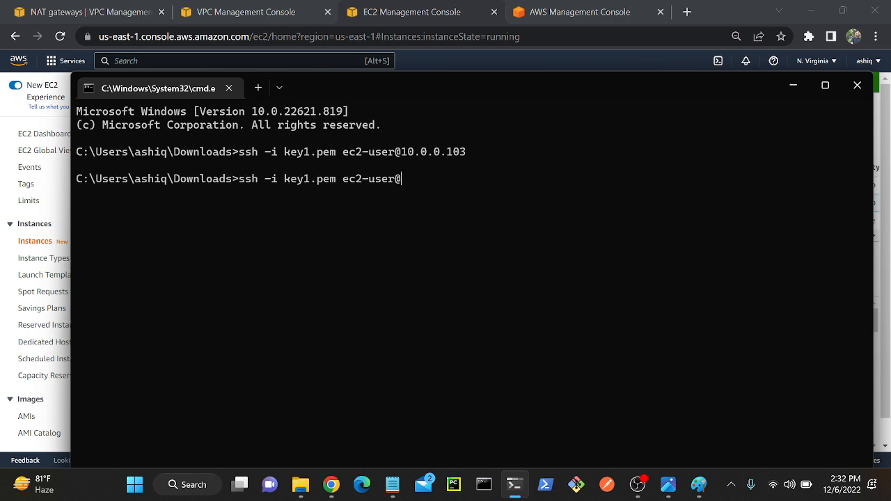
type("54.81.191.90")
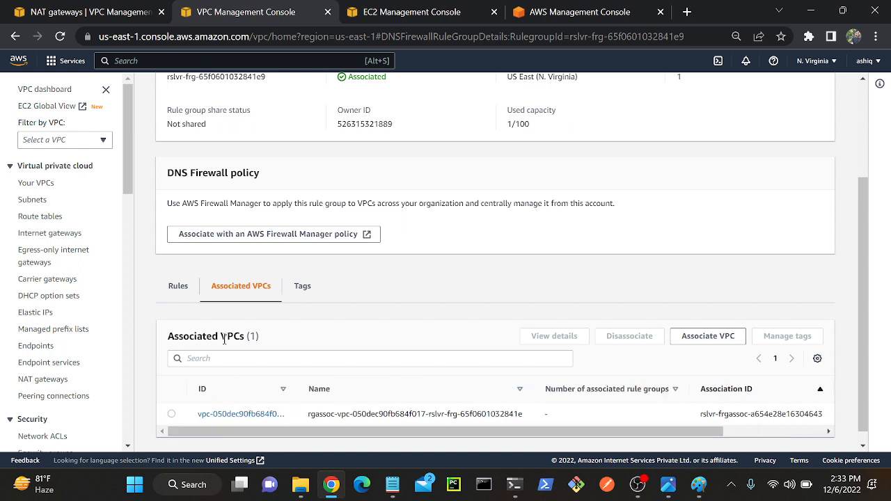
- Remove google.com from the Aws-test-class domain list, confirming by typing delete
left_click(178, 285)
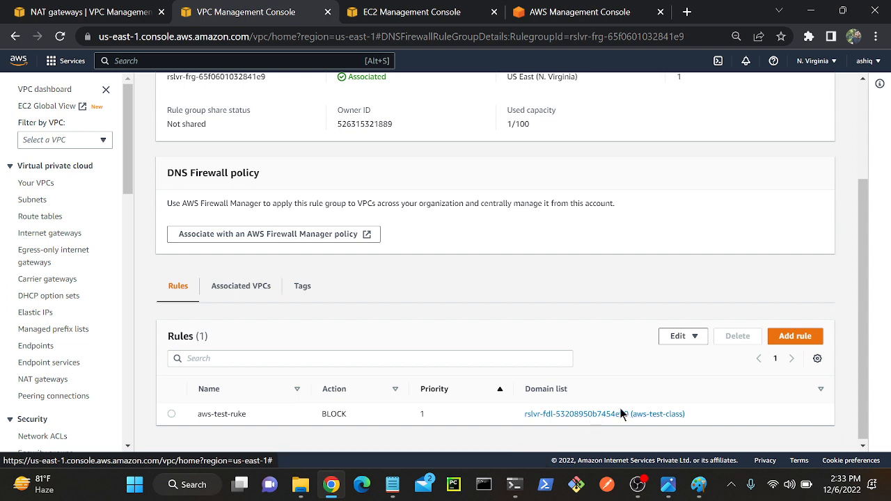
mouse_move(578, 414)
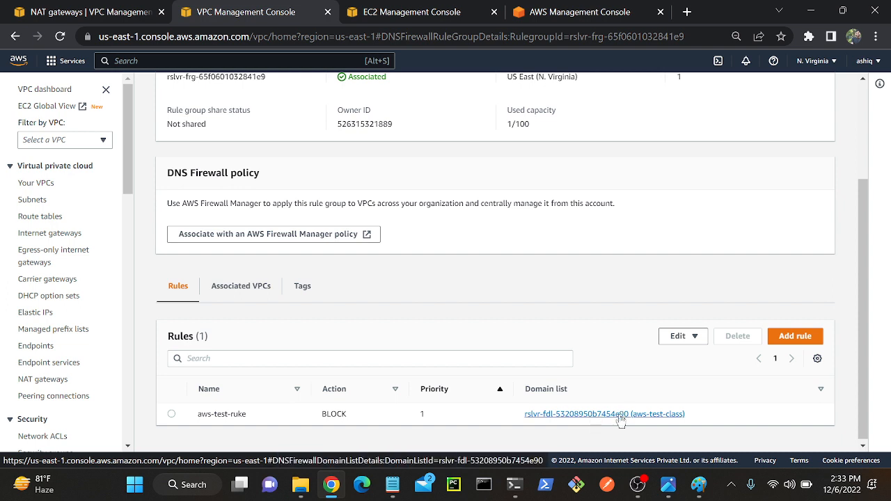
left_click(579, 414)
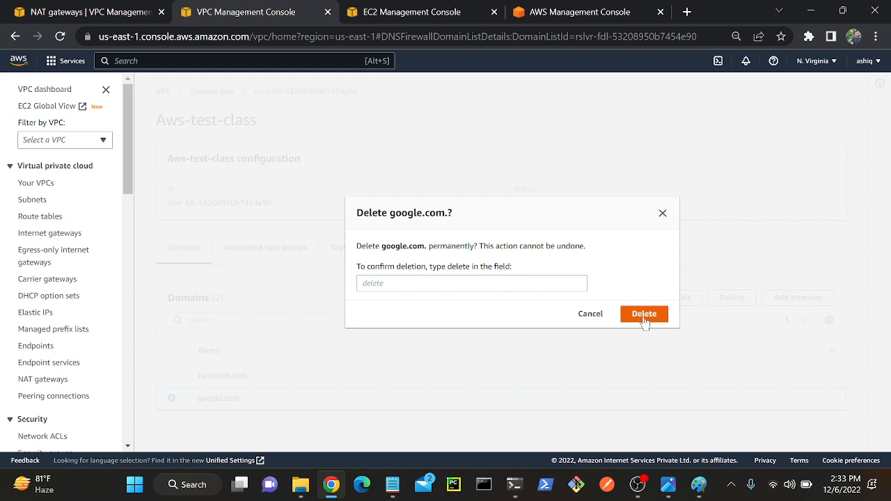
left_click(643, 314)
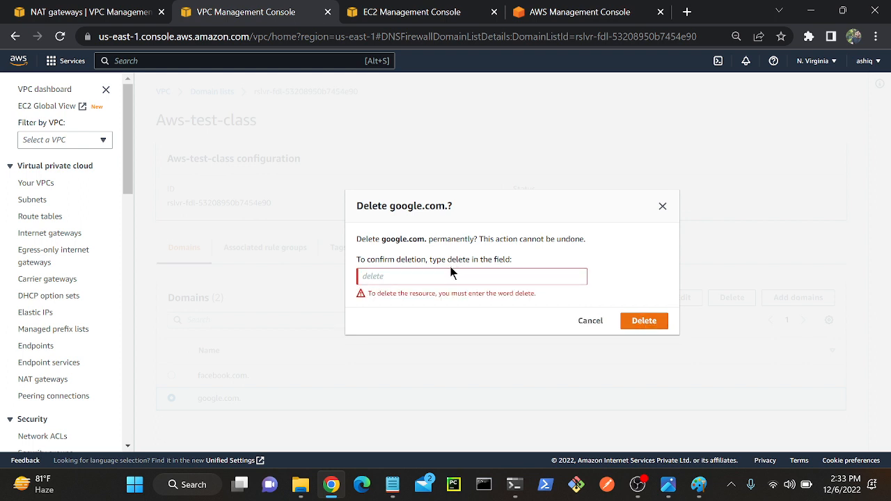
type("delete")
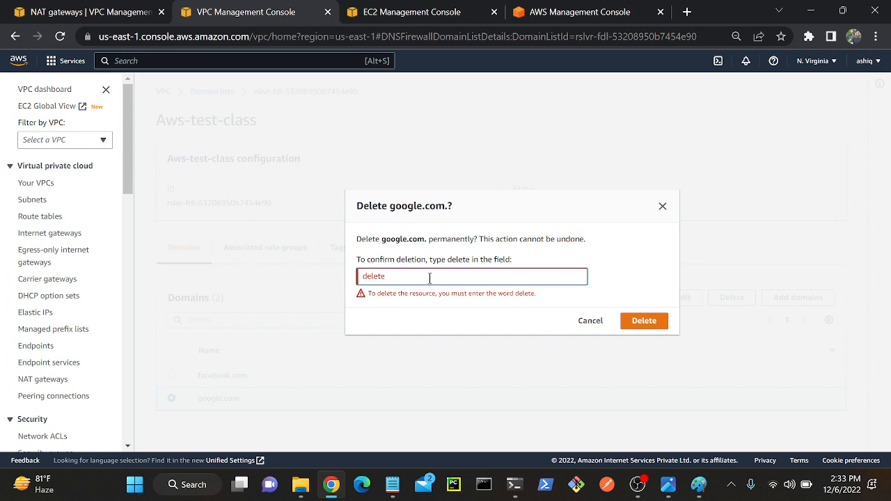
key("Backspace")
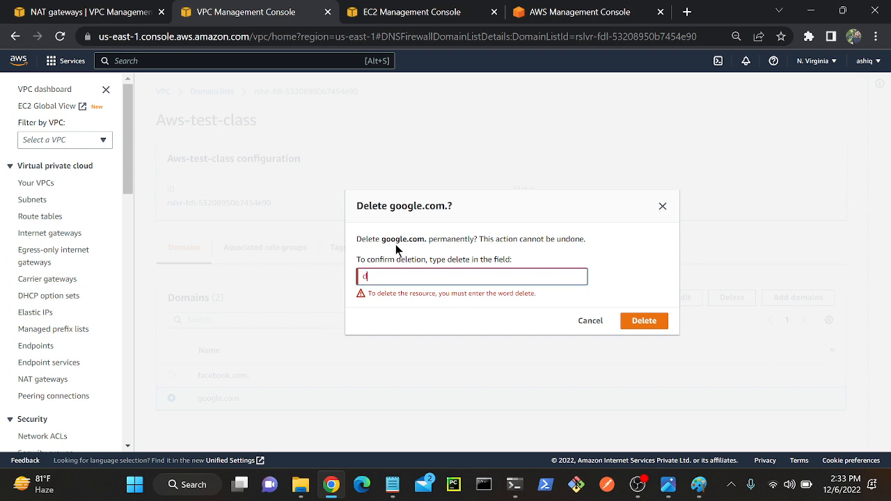
type("elete")
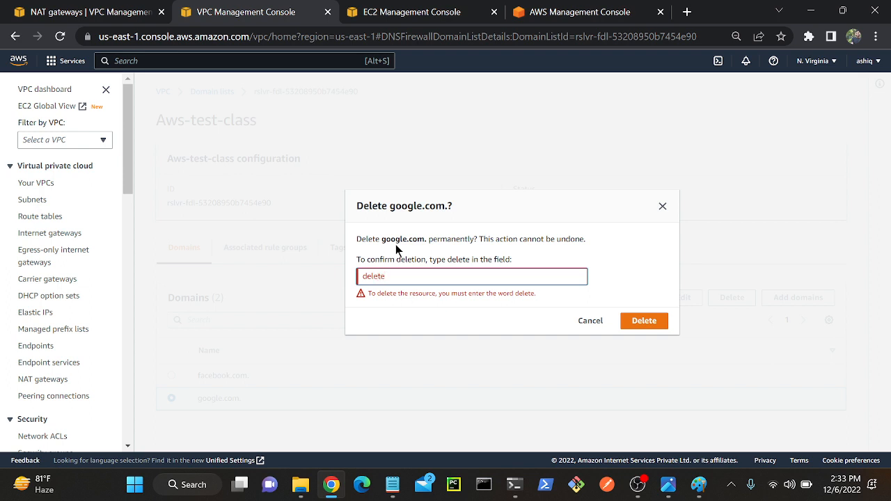
mouse_move(554, 300)
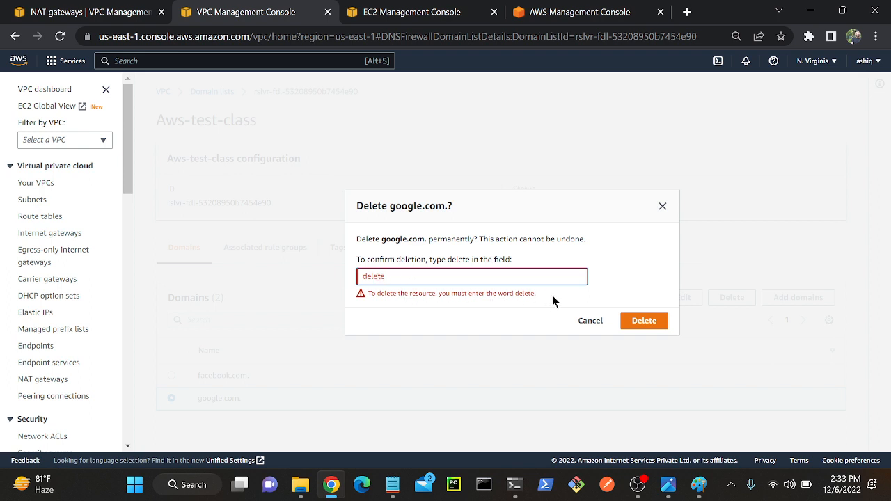
left_click(643, 320)
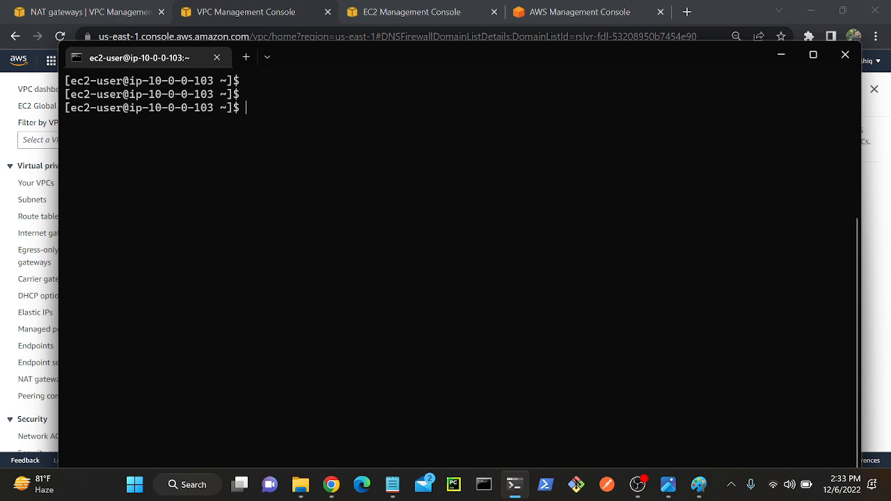
- Ping amazon.com from the EC2 session
type("ping")
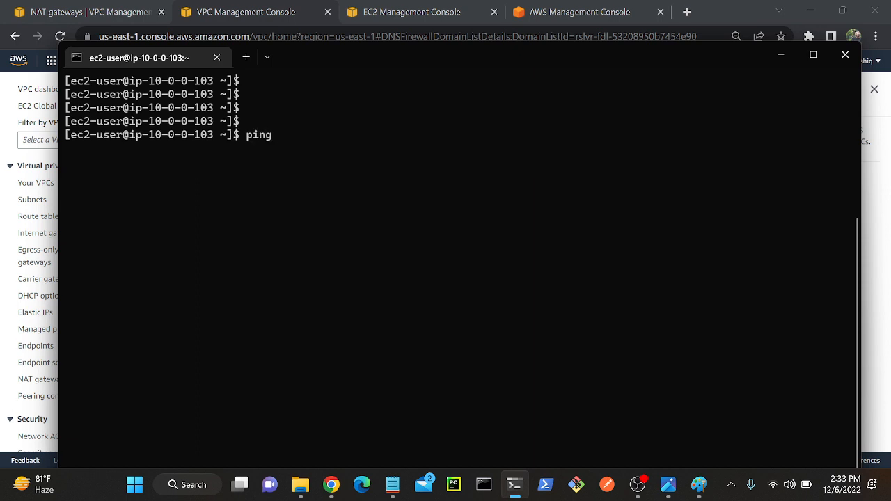
type("amazon.c")
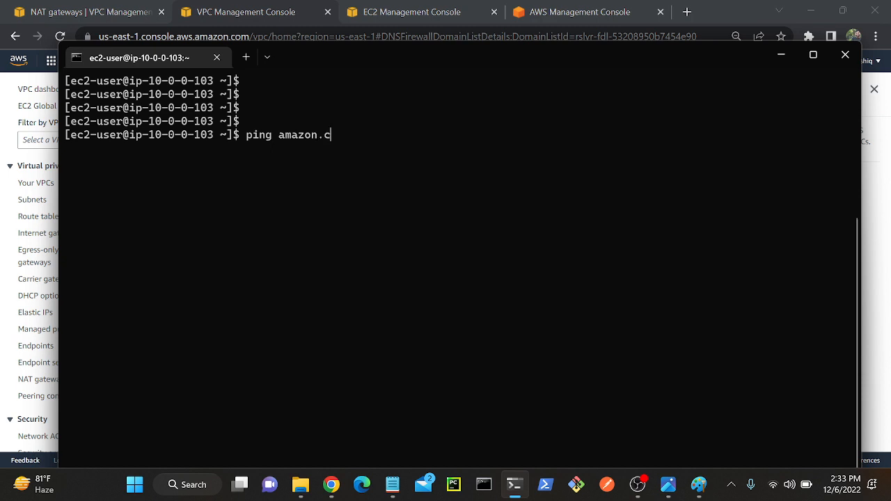
type("om")
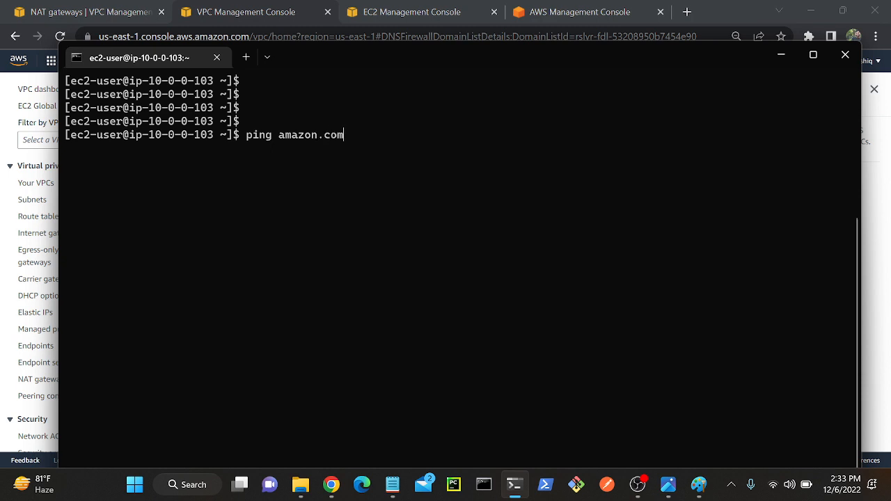
mouse_move(402, 210)
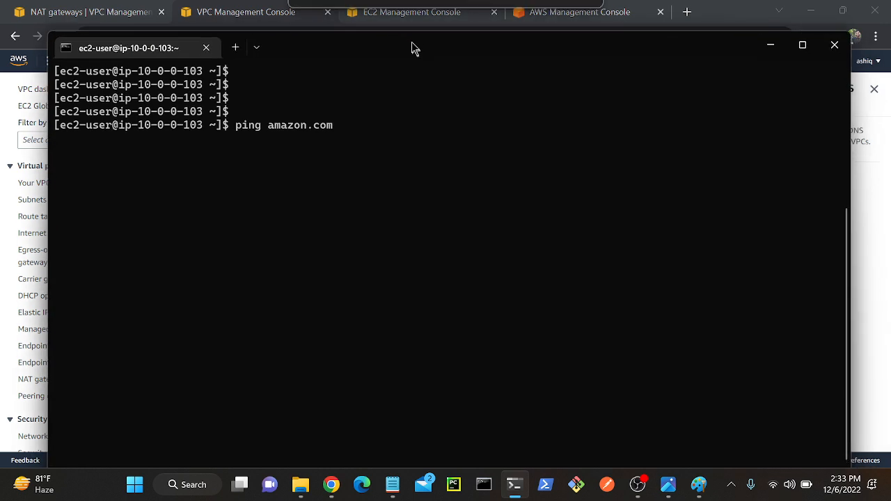
- Switch the laptop to a different Wi-Fi network from Quick Settings, dropping the SSH session
left_click(790, 484)
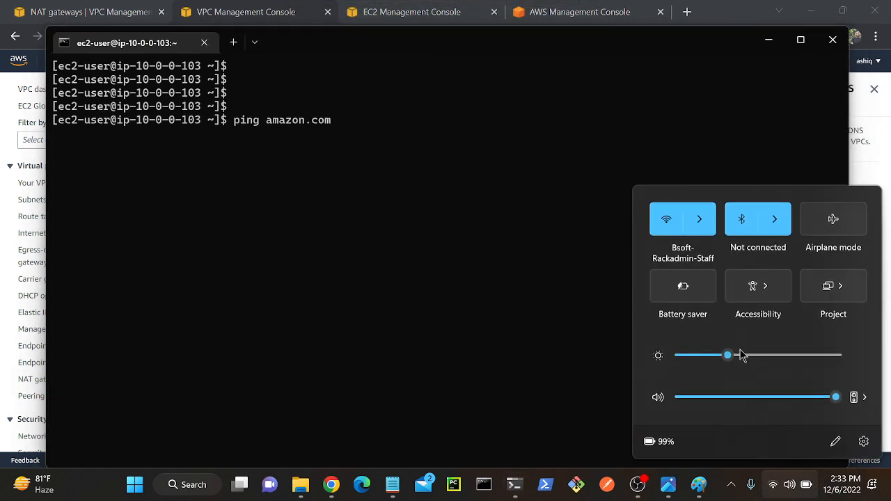
left_click(700, 218)
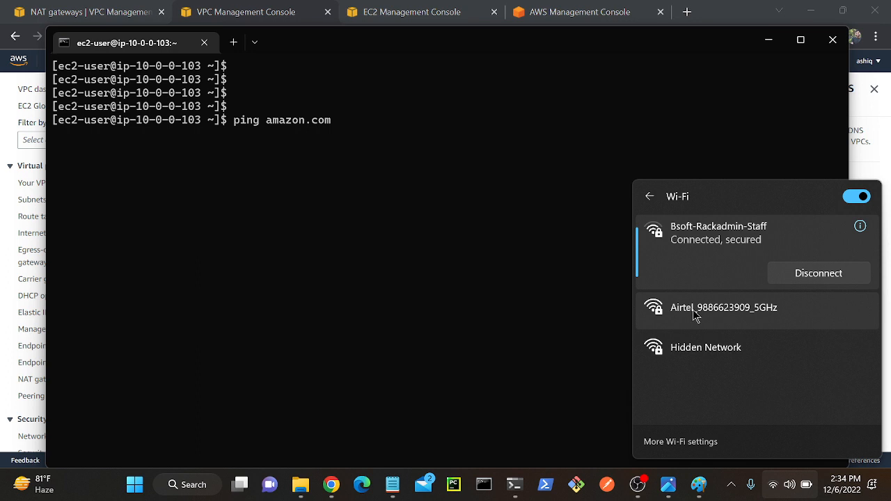
mouse_move(655, 295)
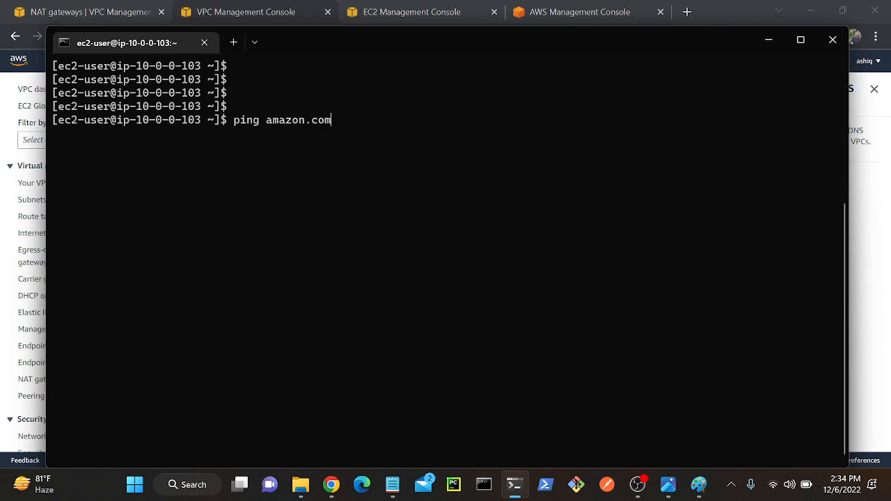
left_click(789, 484)
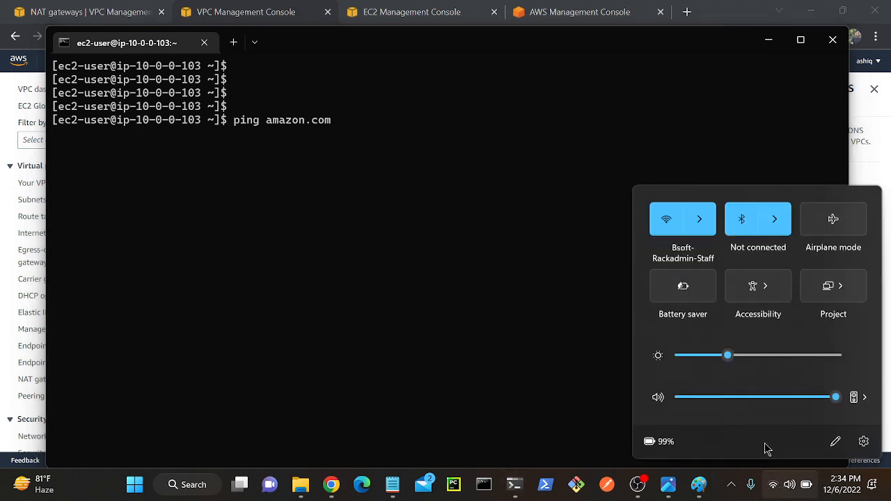
left_click(699, 218)
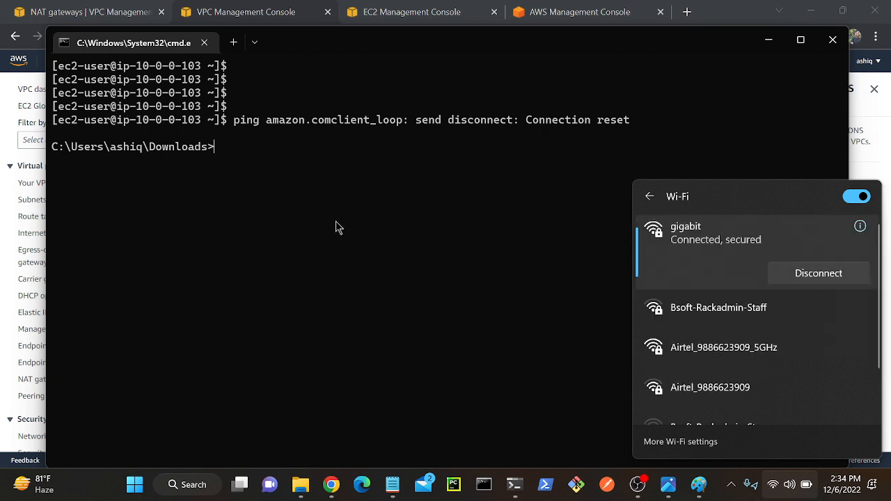
type("ssh -i key1.pem ec2-user@54.81.191.90")
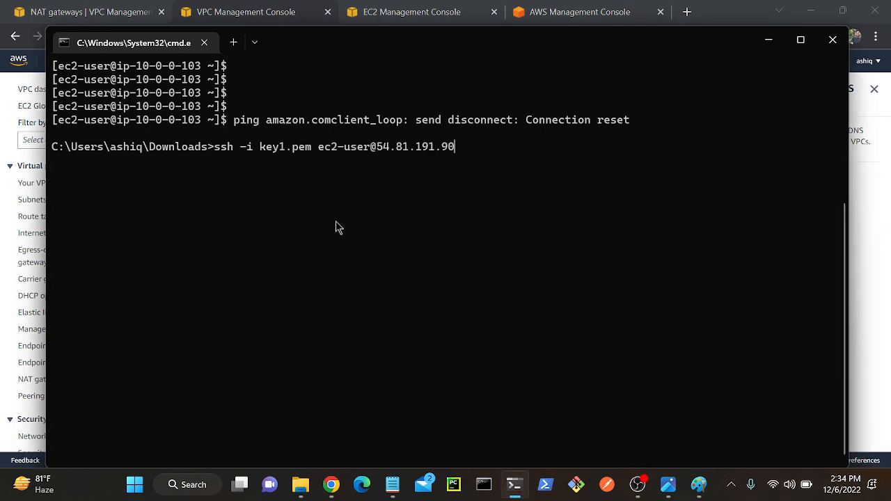
mouse_move(453, 189)
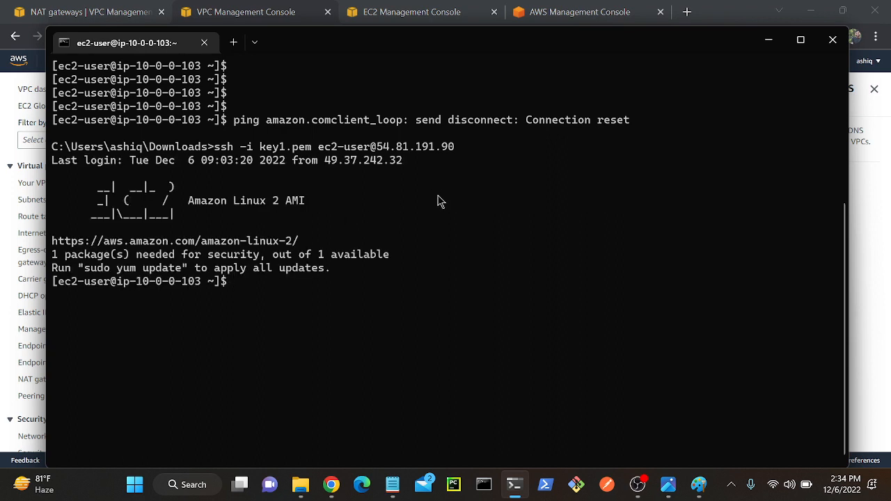
type("ping google.com")
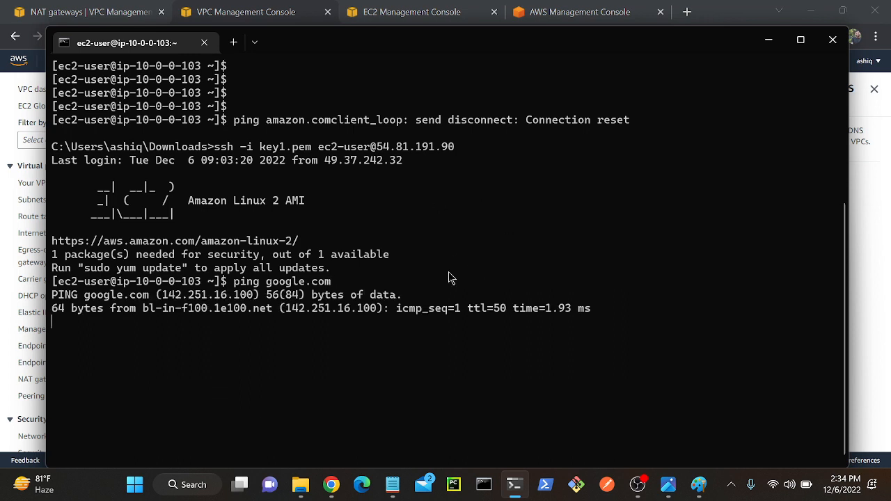
key("ctrl+c")
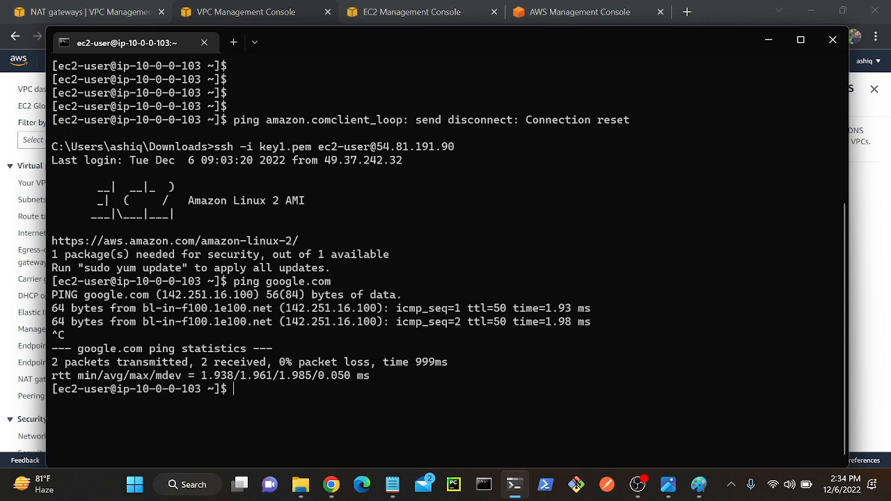
- Ping facebook.com, which fails to resolve, then ping google.com again, which replies
type("ping google.")
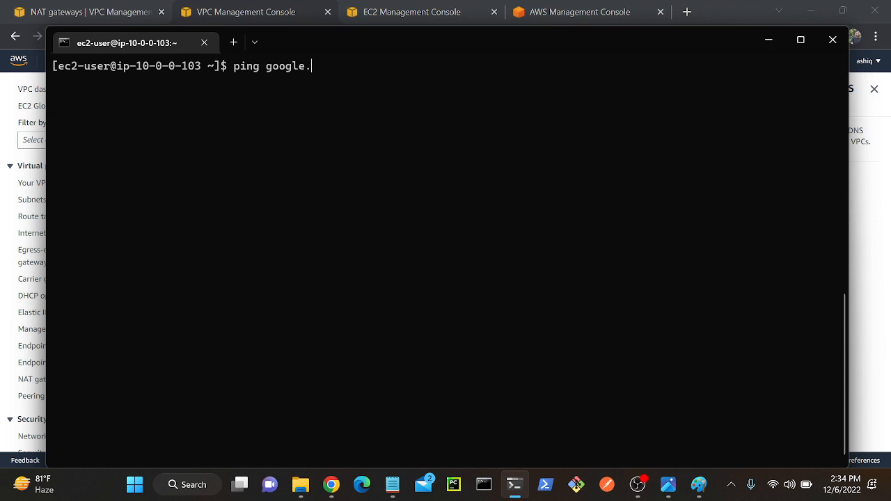
key("Backspace")
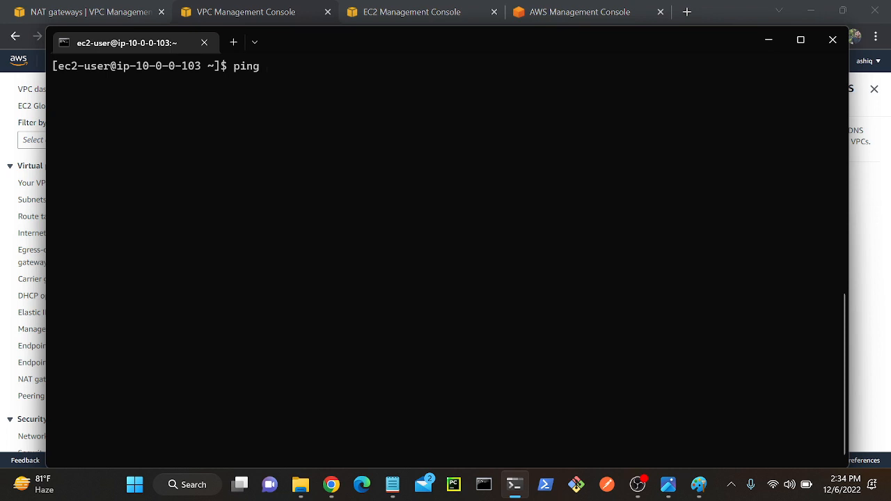
type("facebook.com")
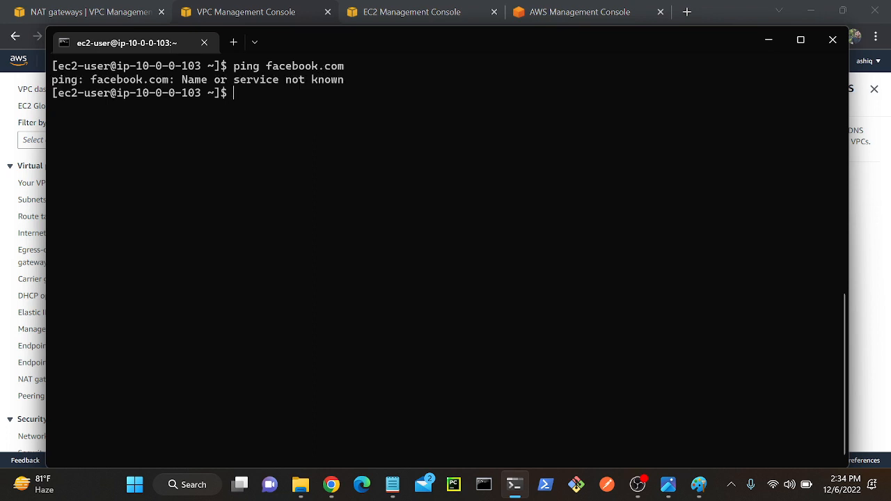
mouse_move(328, 79)
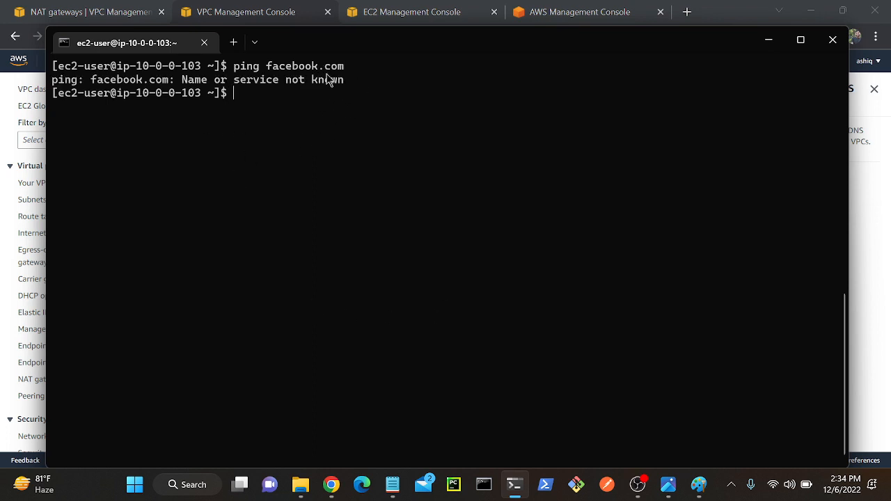
mouse_move(253, 42)
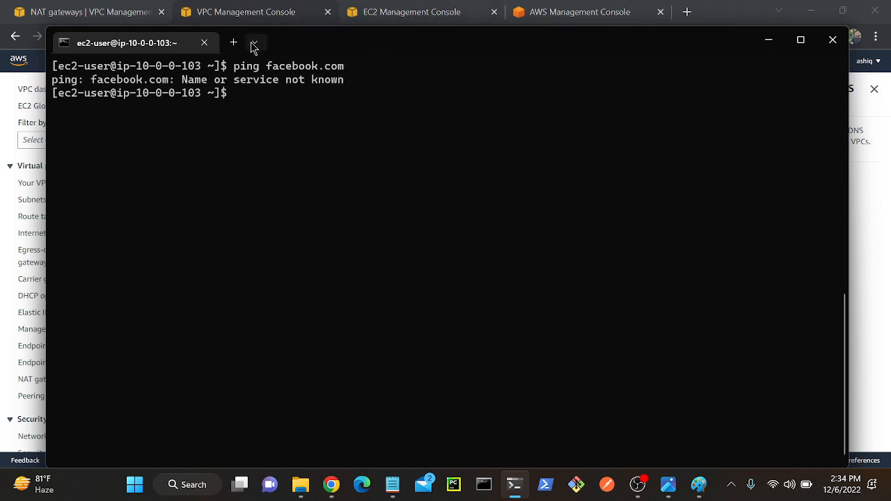
mouse_move(86, 87)
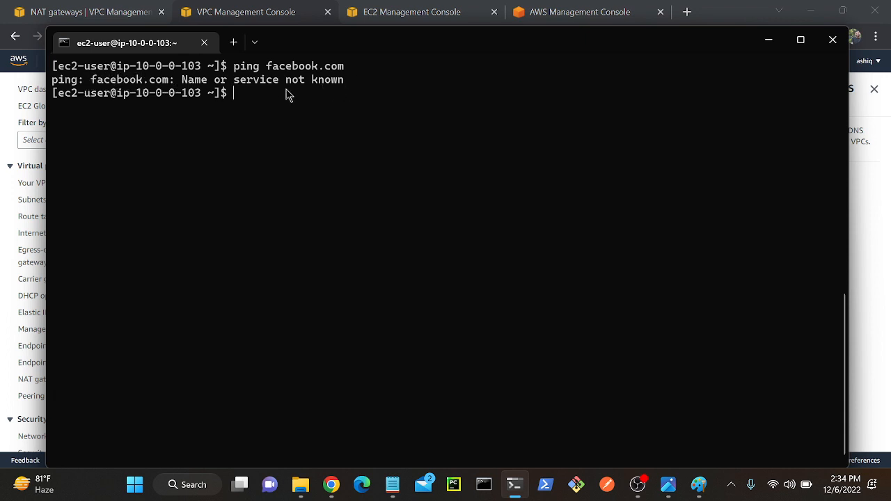
mouse_move(320, 117)
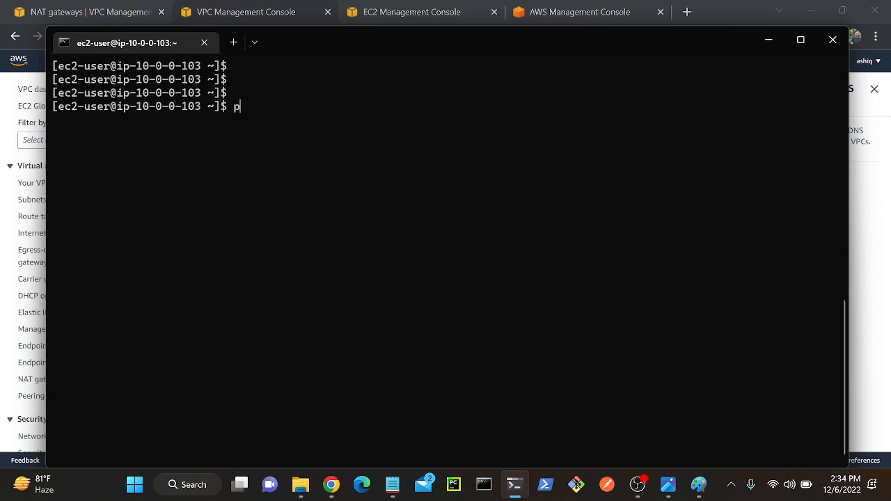
type("ing")
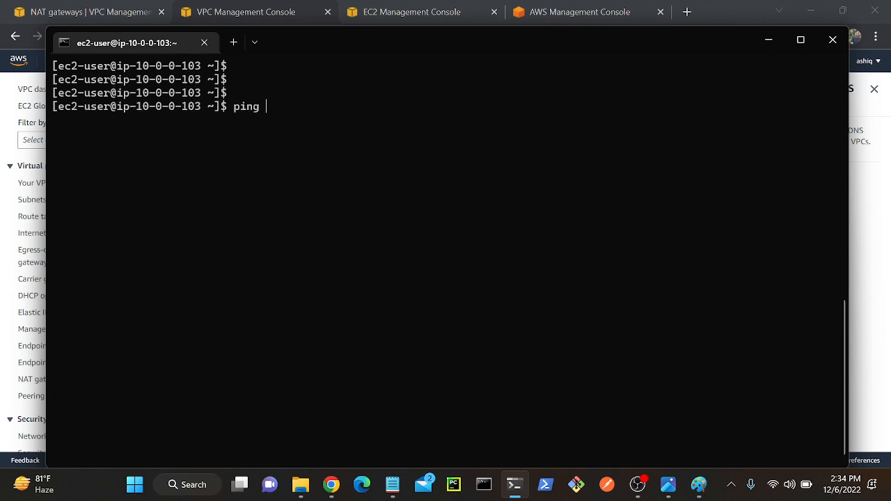
type("google.com")
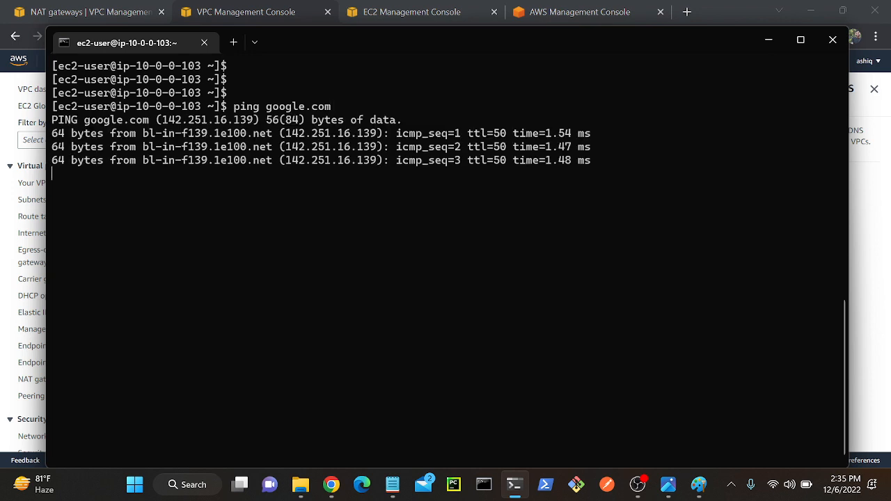
left_click(245, 11)
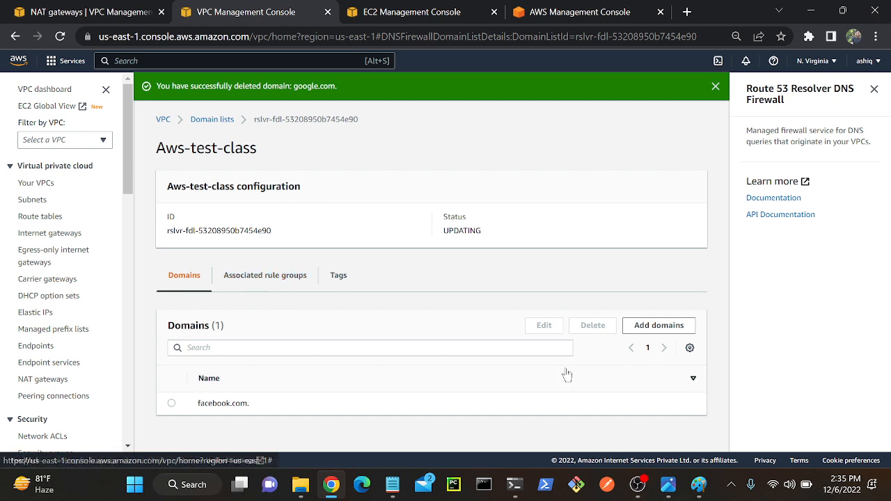
- Add google.com back to the Aws-test-class blocked domain list
left_click(657, 326)
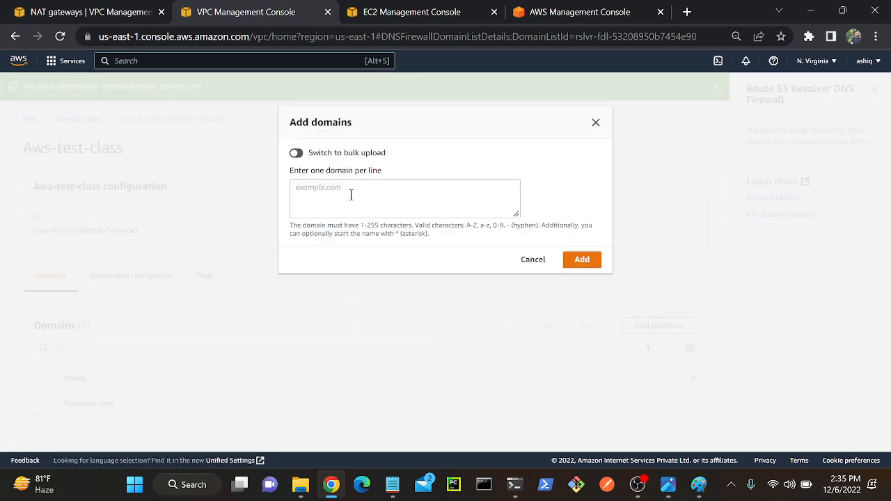
type("google.com")
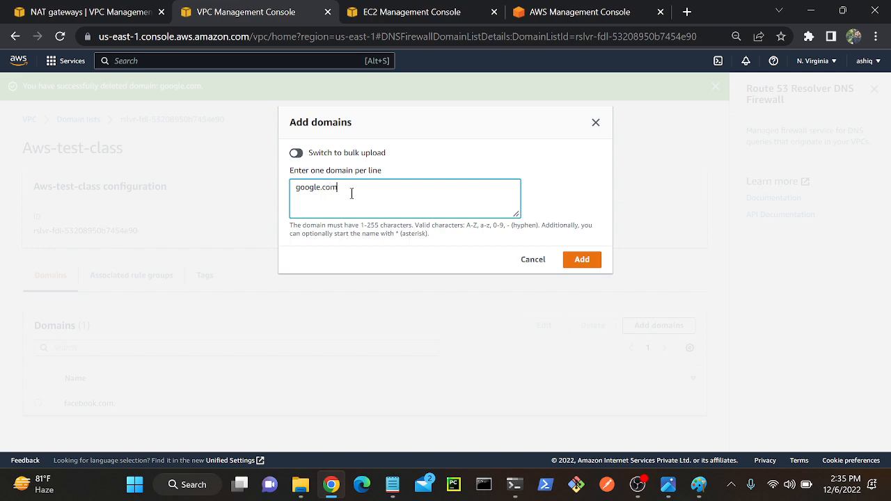
left_click(581, 259)
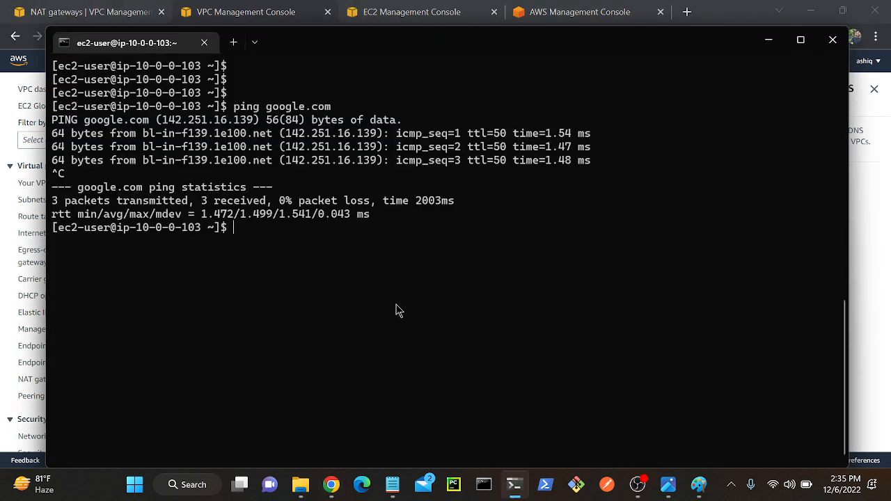
- Run ping google.com again from EC2; it keeps replying past 45 packets
type("ping google.com")
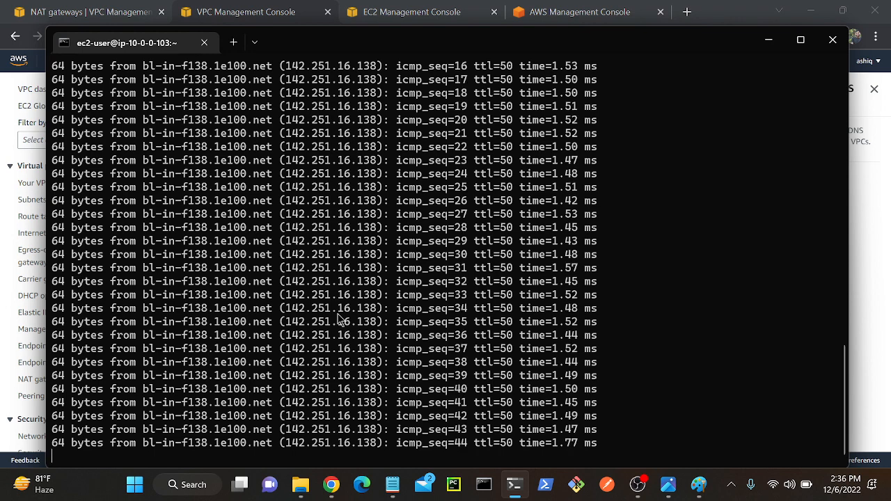
mouse_move(696, 485)
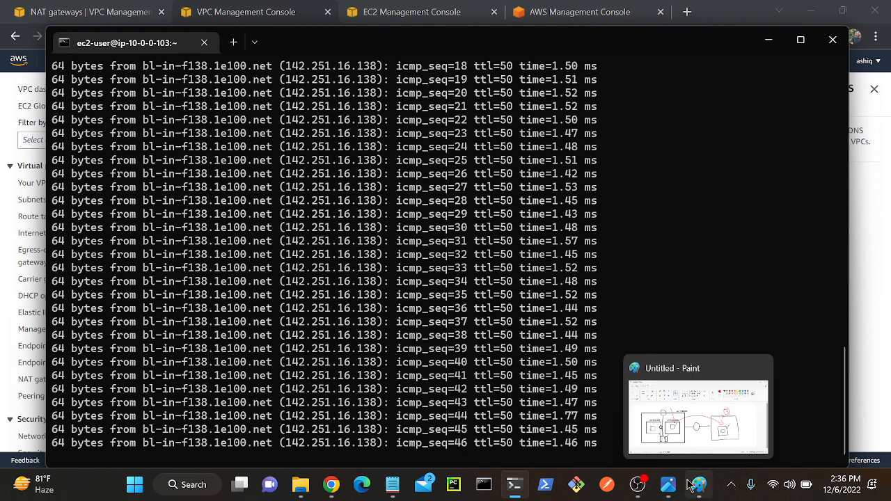
left_click(638, 485)
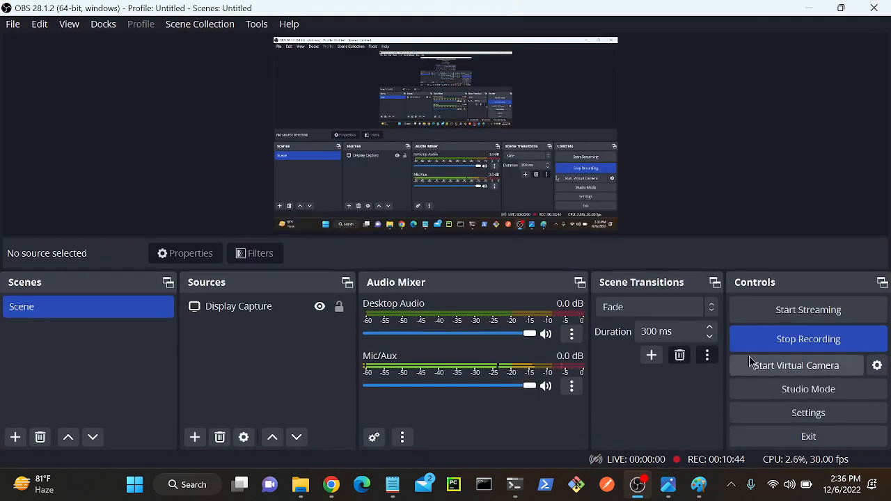